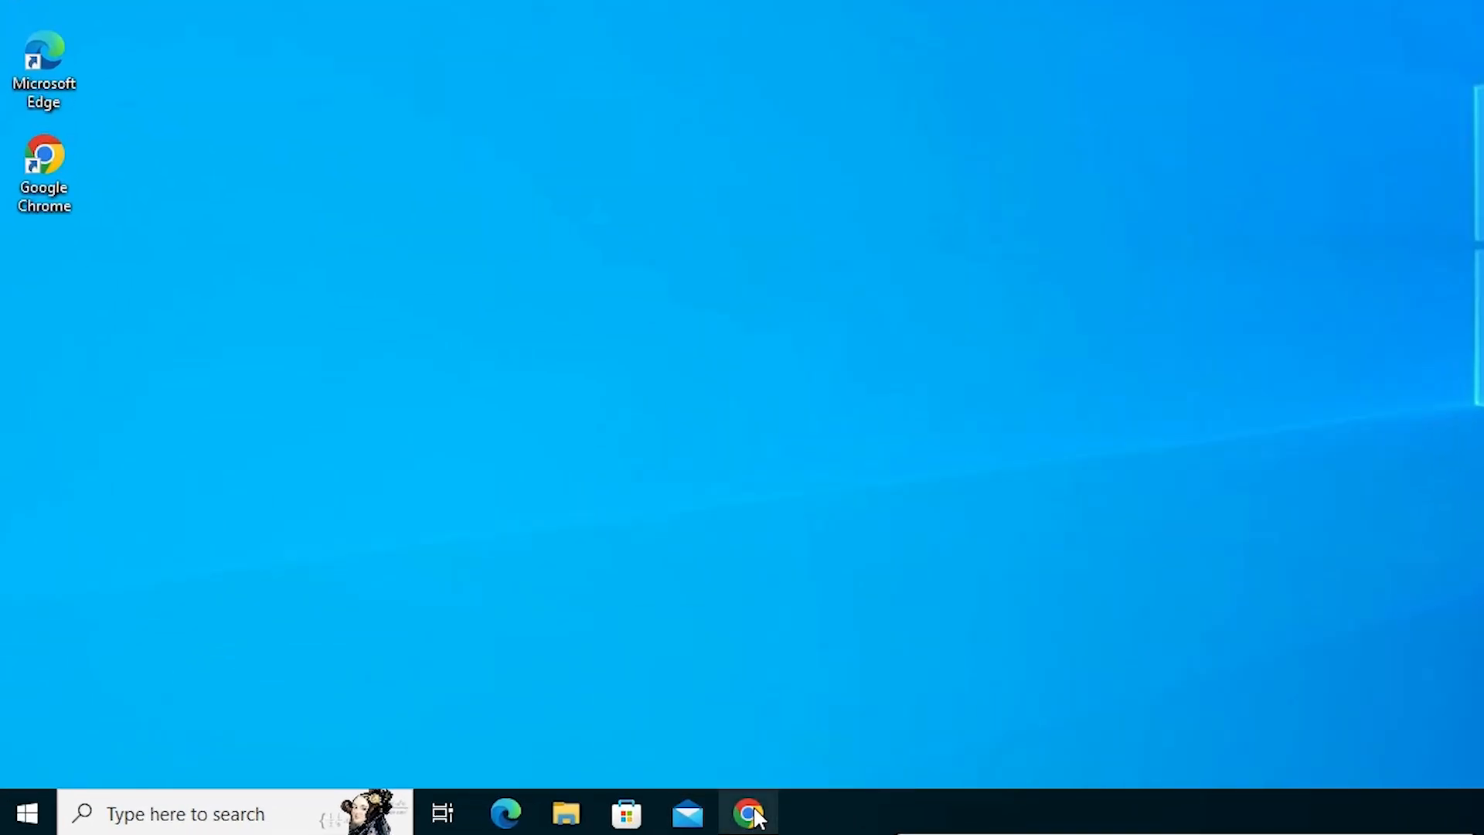
Search Google in Chrome for 'download epson m100 printer driver'
{"action": "left_click", "coordinate": [748, 813]}
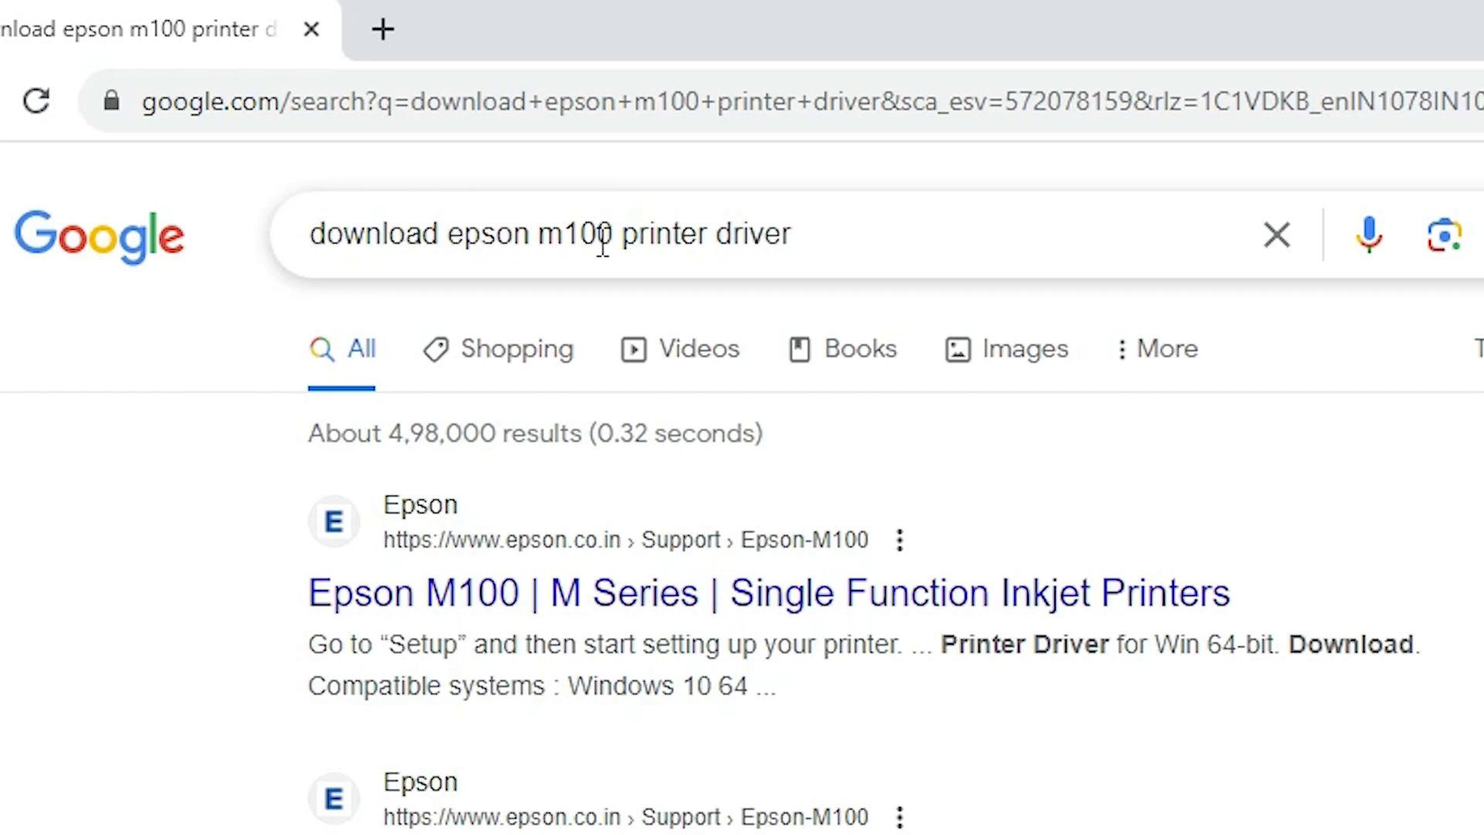
{"action": "left_click", "coordinate": [606, 233]}
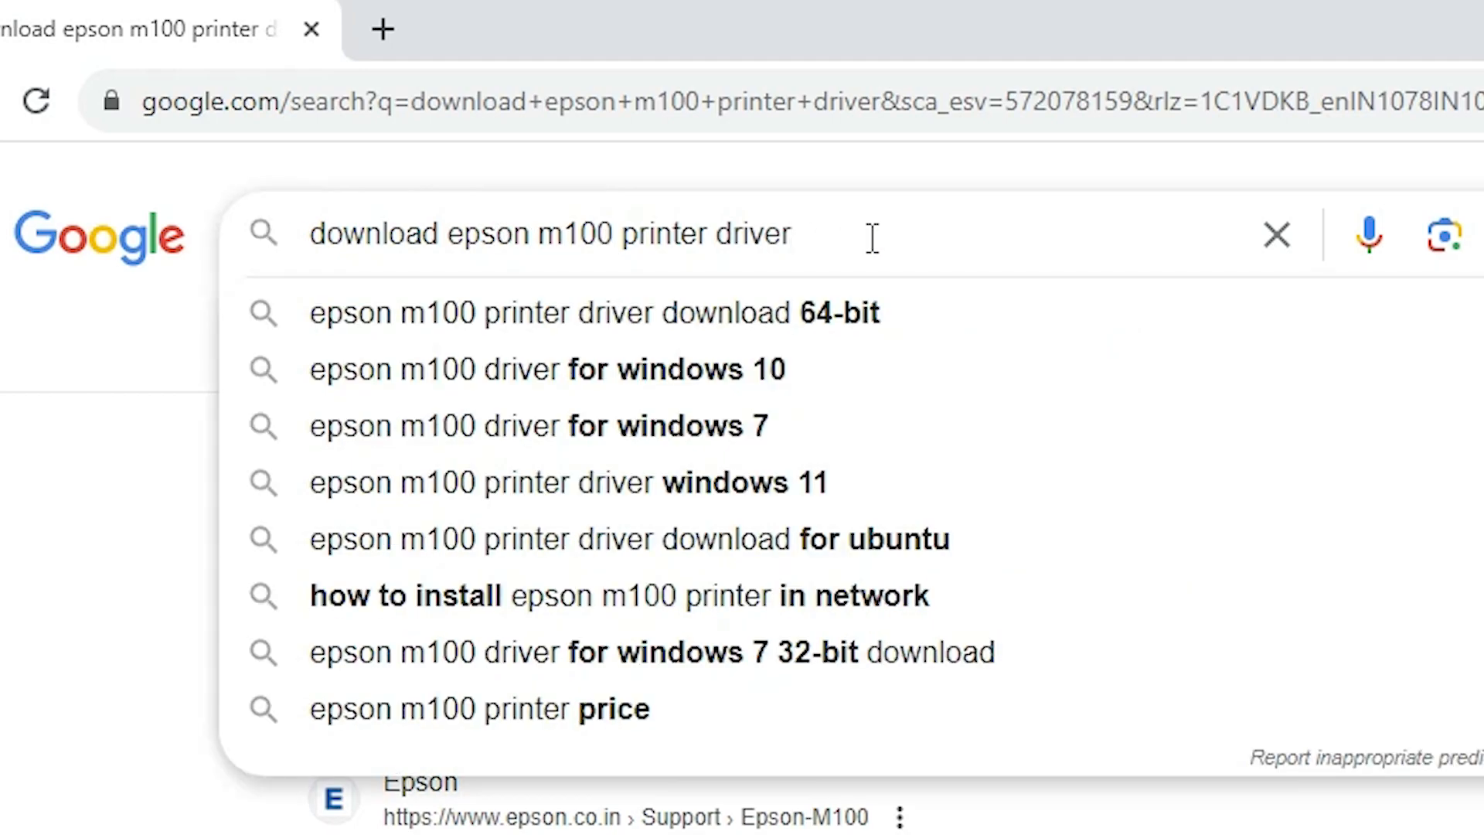
{"action": "key", "text": "Return"}
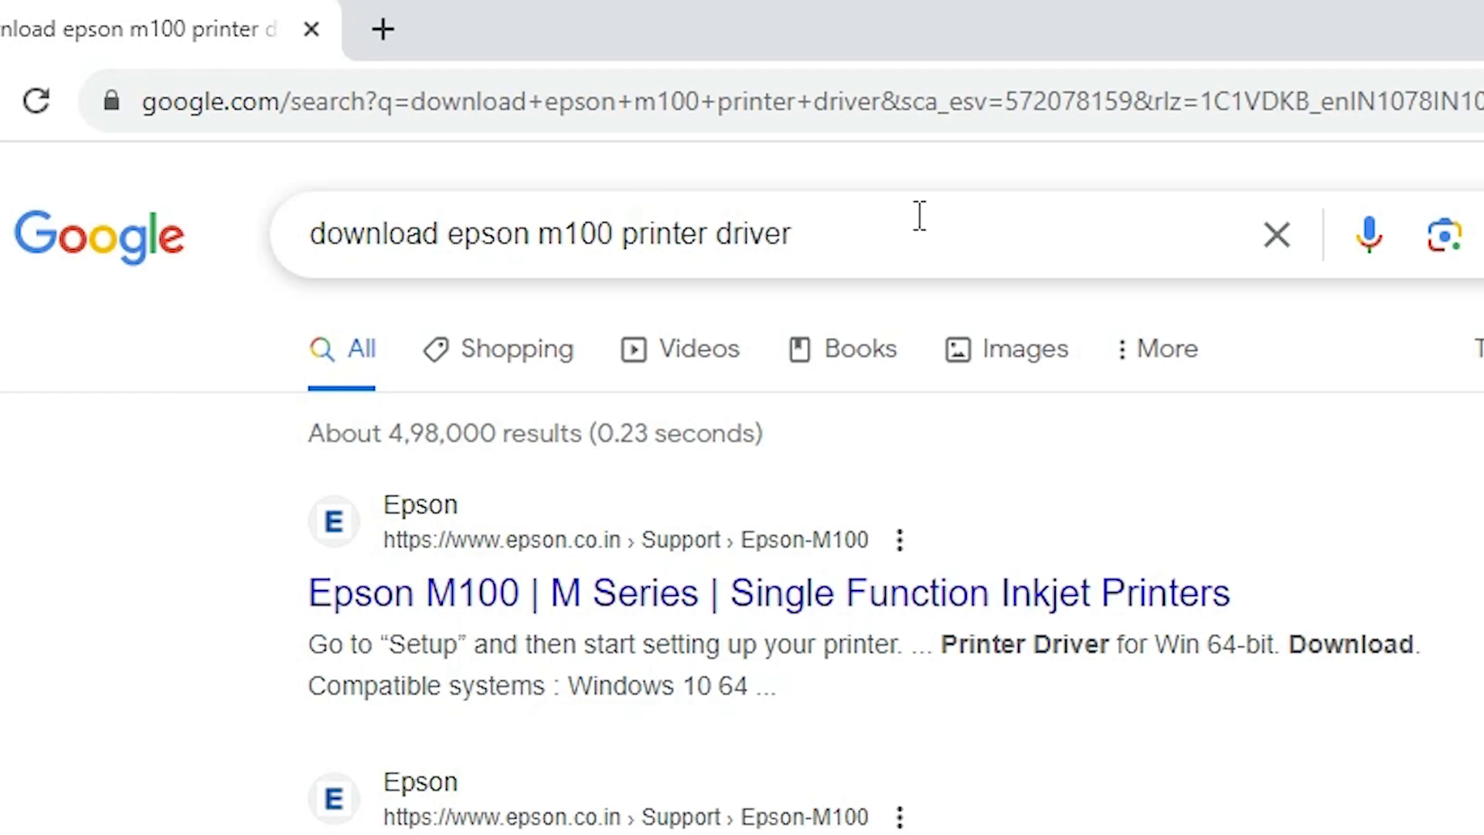
{"action": "mouse_move", "coordinate": [351, 620]}
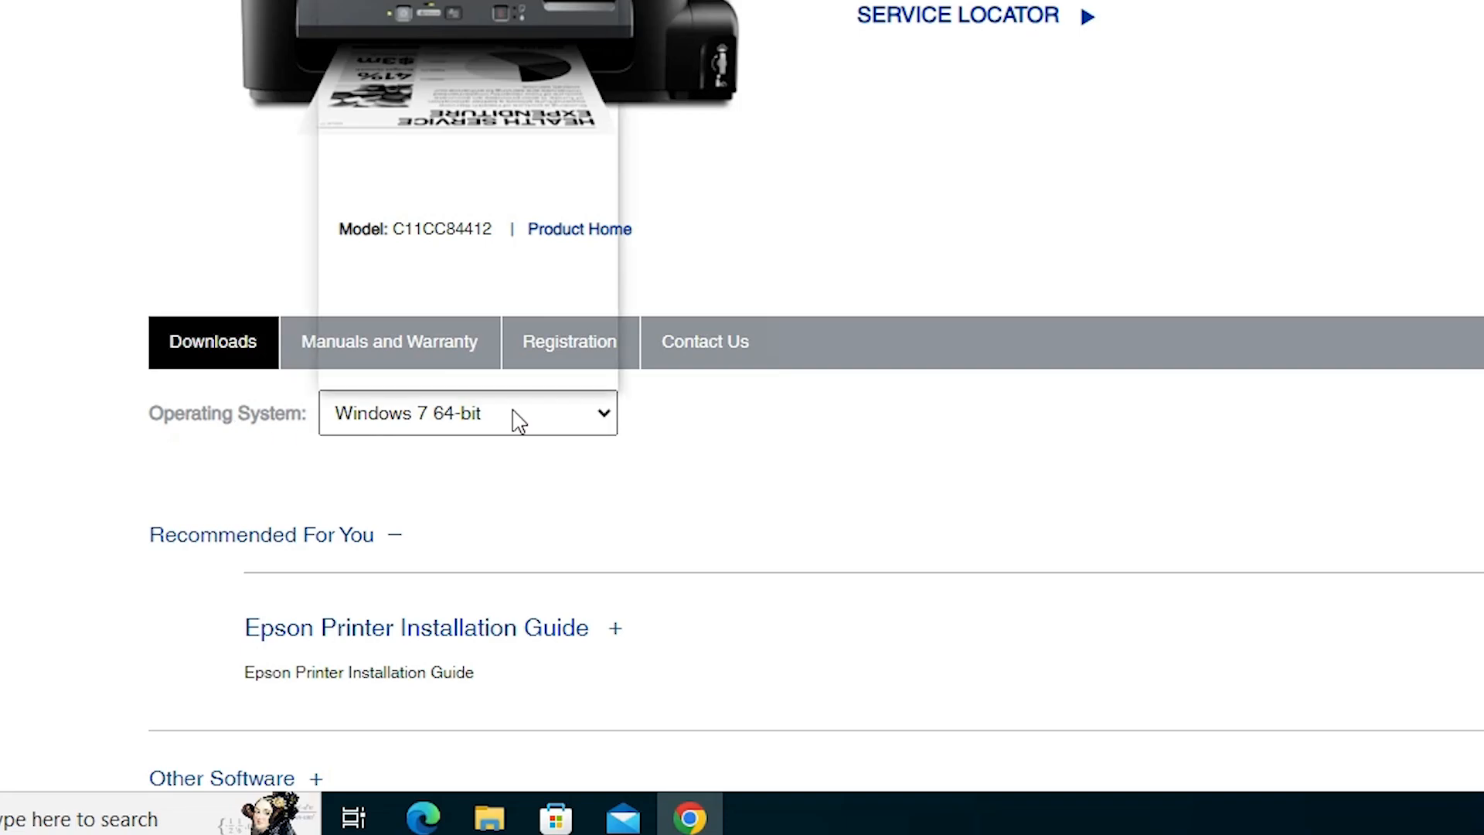
Choose Windows 10 64-bit as the operating system and load the M100 downloads
{"action": "left_click", "coordinate": [466, 412]}
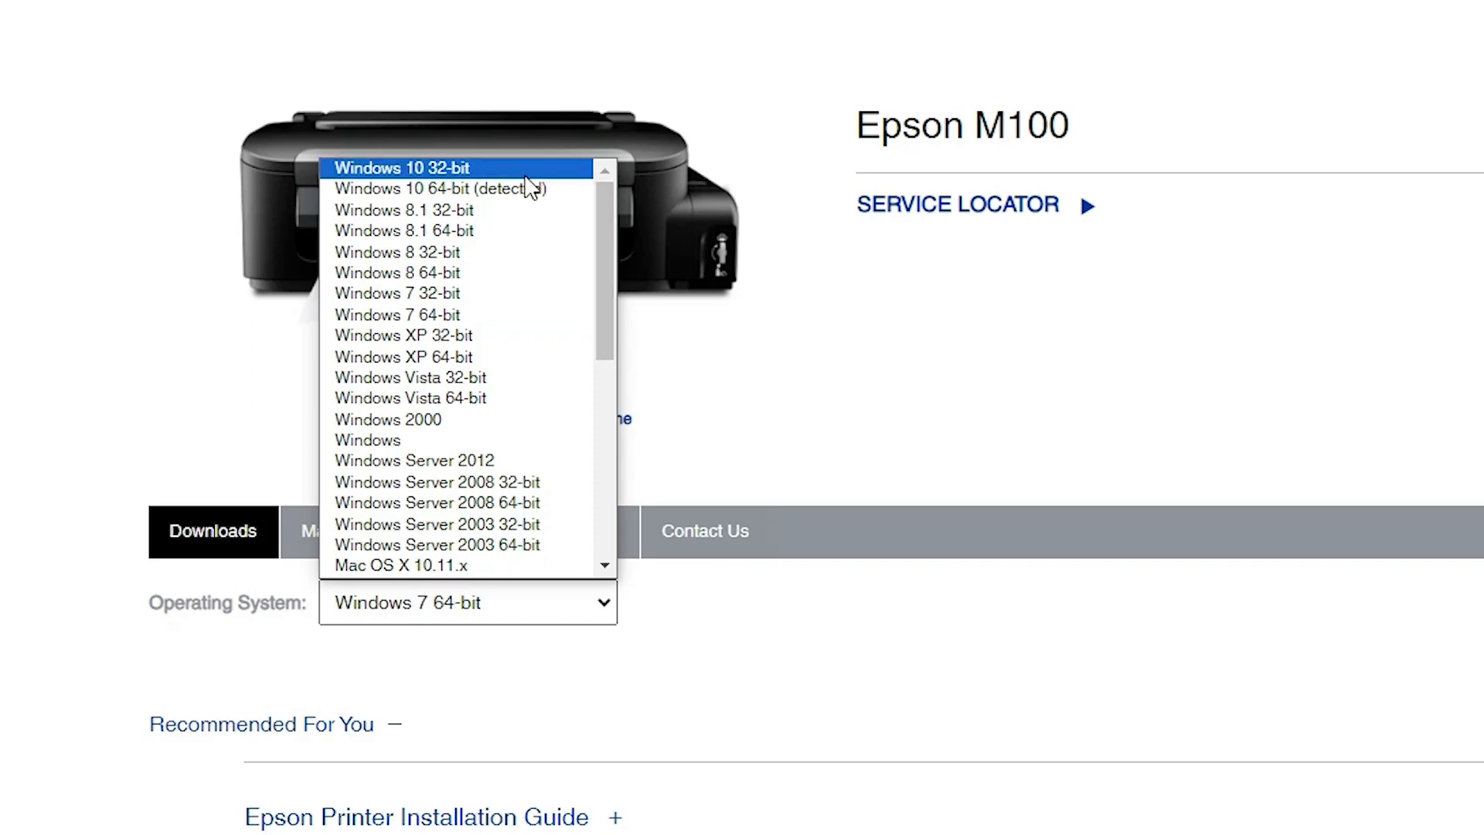
{"action": "mouse_move", "coordinate": [441, 188]}
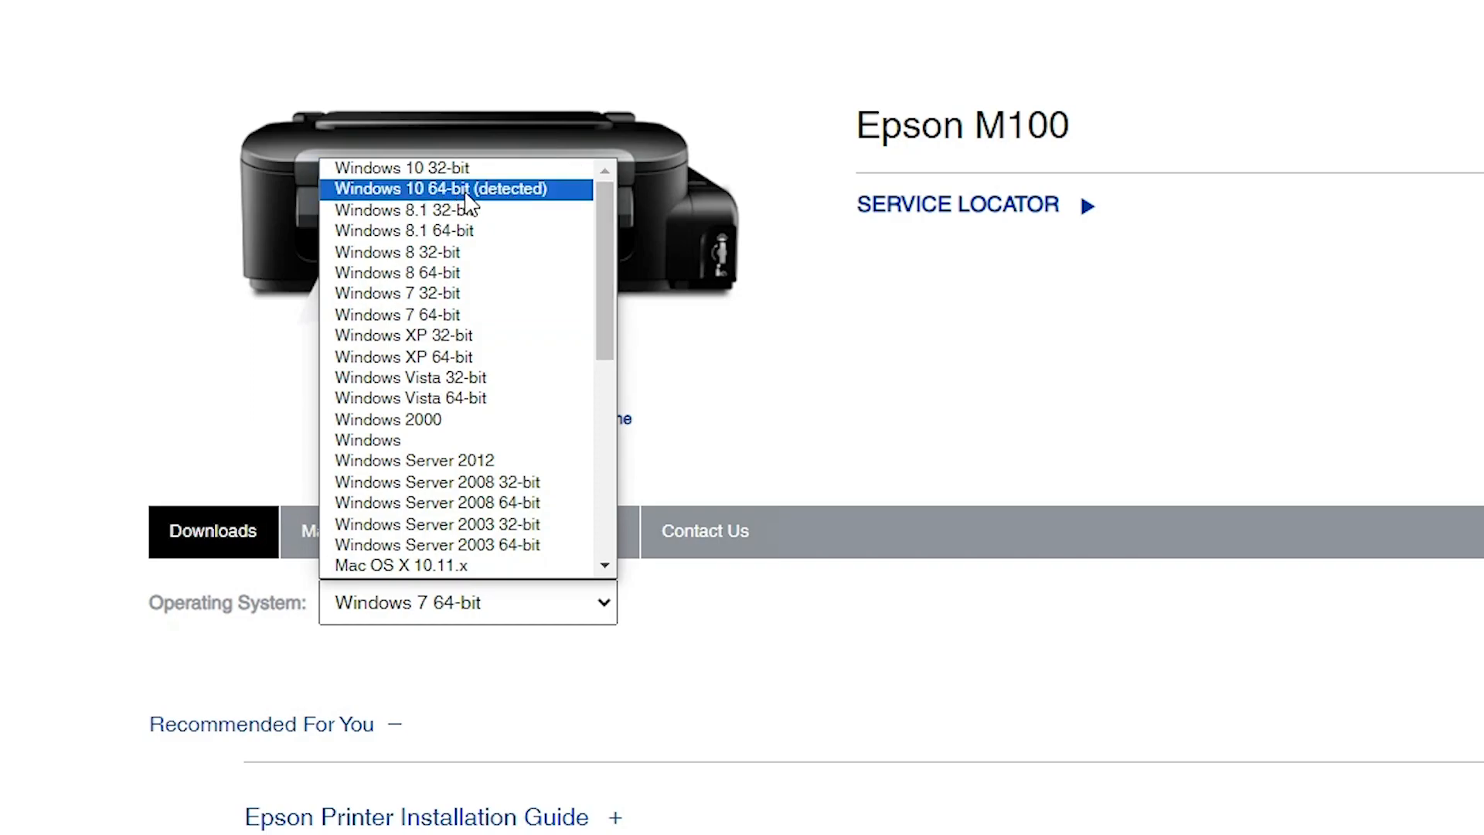
{"action": "left_click", "coordinate": [439, 188]}
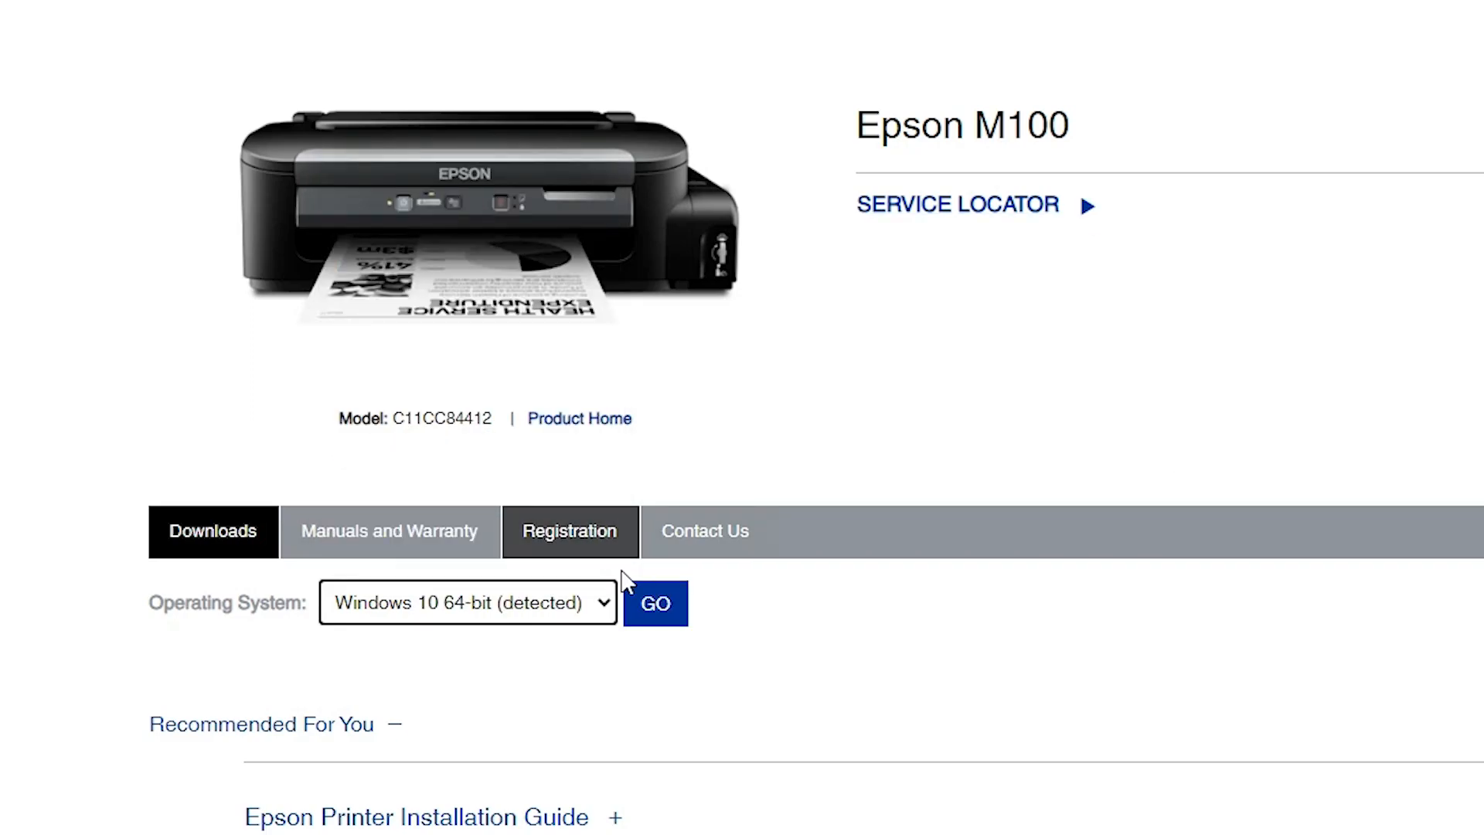
{"action": "scroll", "scroll_direction": "down", "scroll_amount": 3}
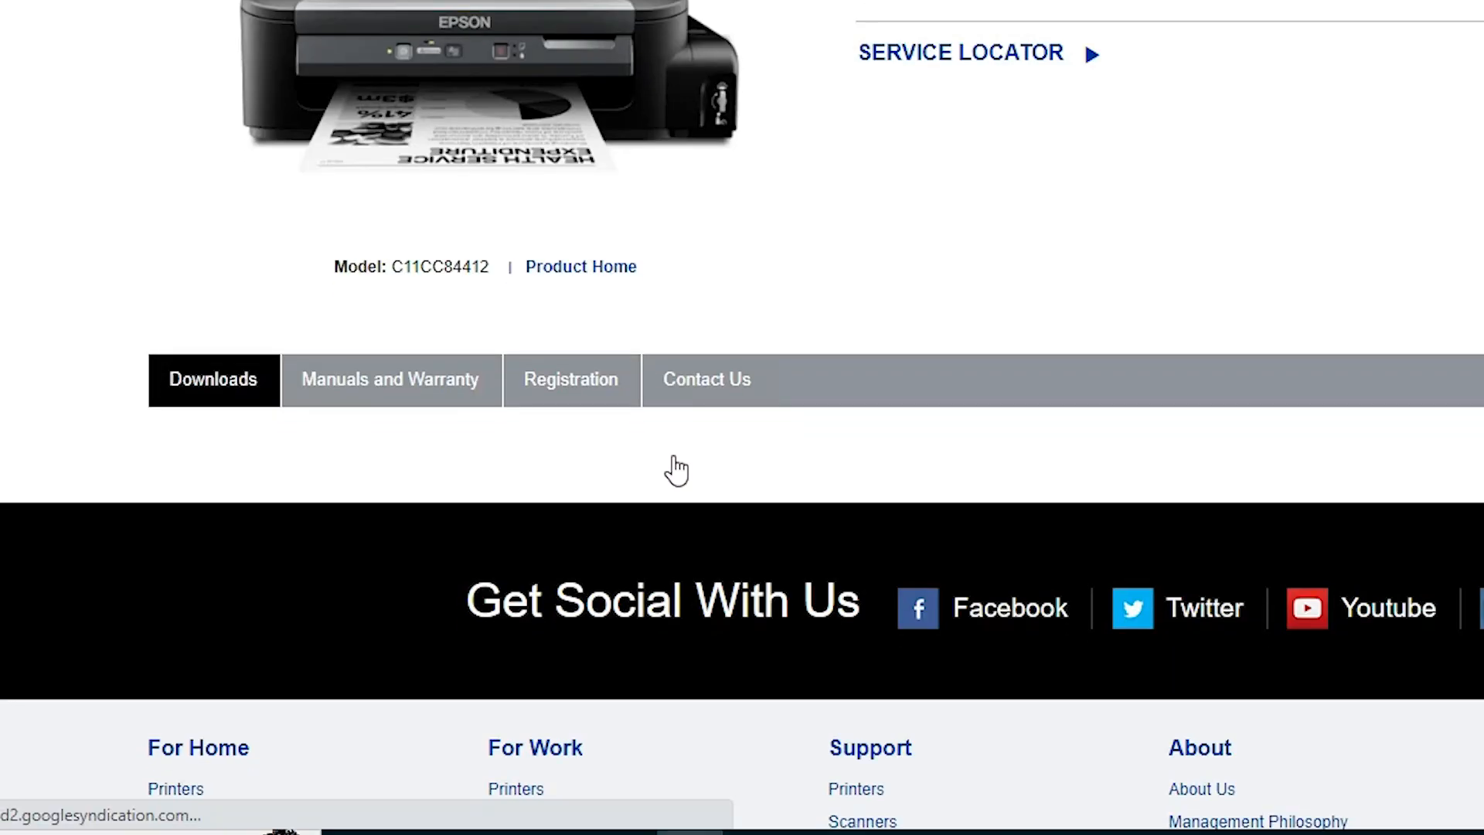
{"action": "left_click", "coordinate": [212, 379]}
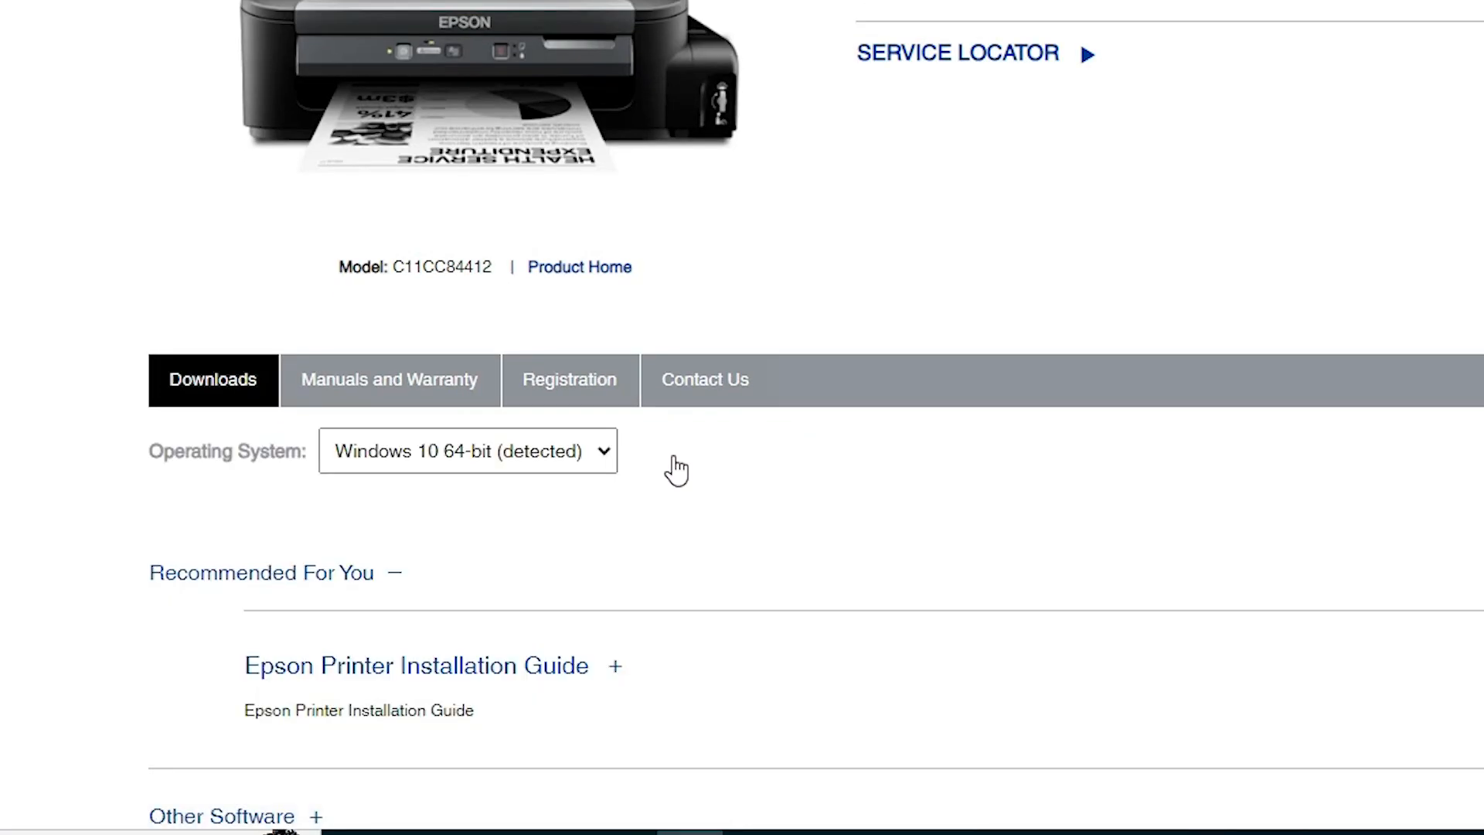
{"action": "scroll", "scroll_direction": "down", "scroll_amount": 3}
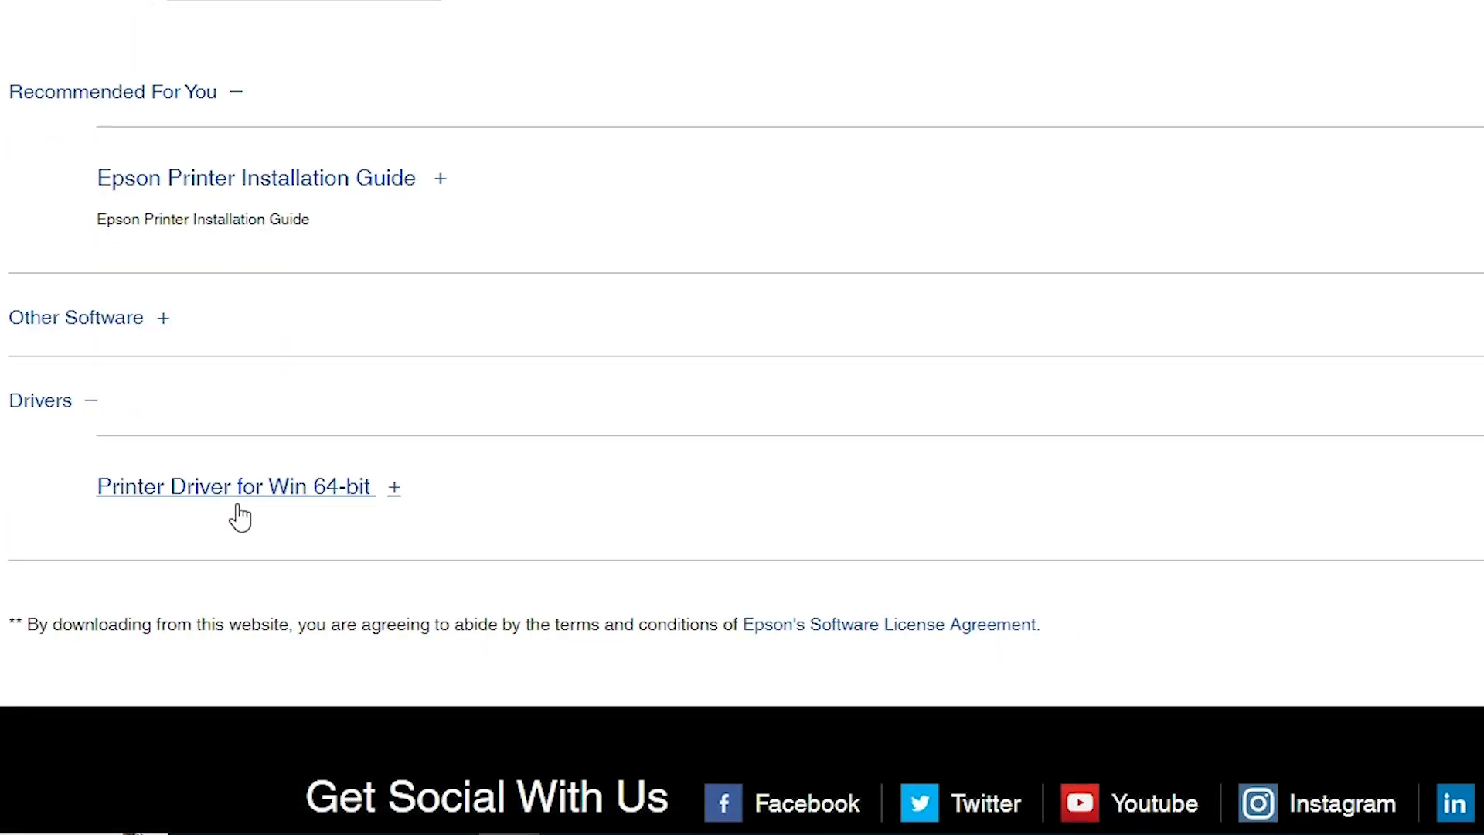
Download the M100 Printer Driver for Win 64-bit from the Drivers section
{"action": "scroll", "scroll_direction": "up", "scroll_amount": 3}
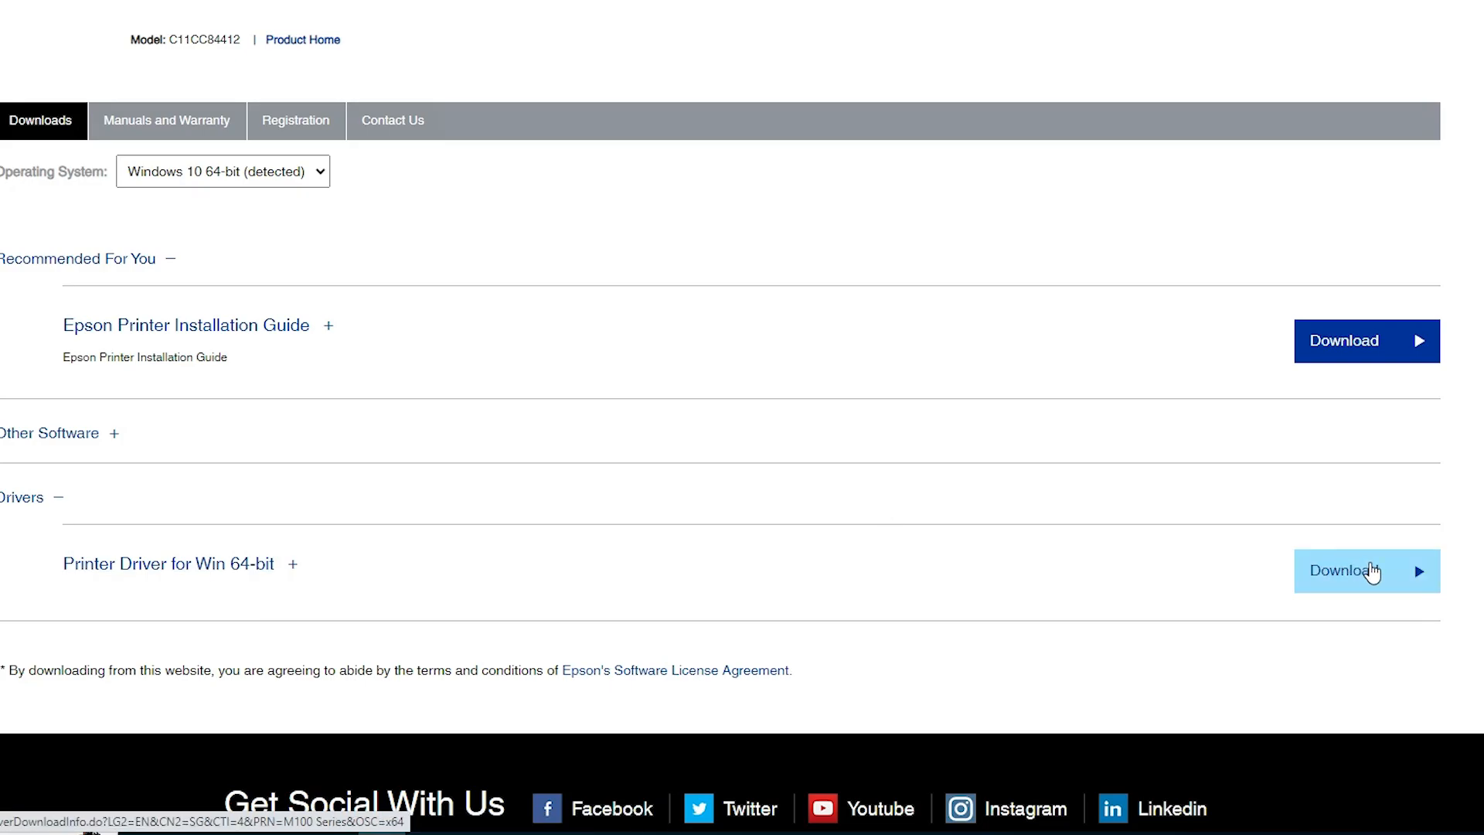
{"action": "left_click", "coordinate": [1362, 571]}
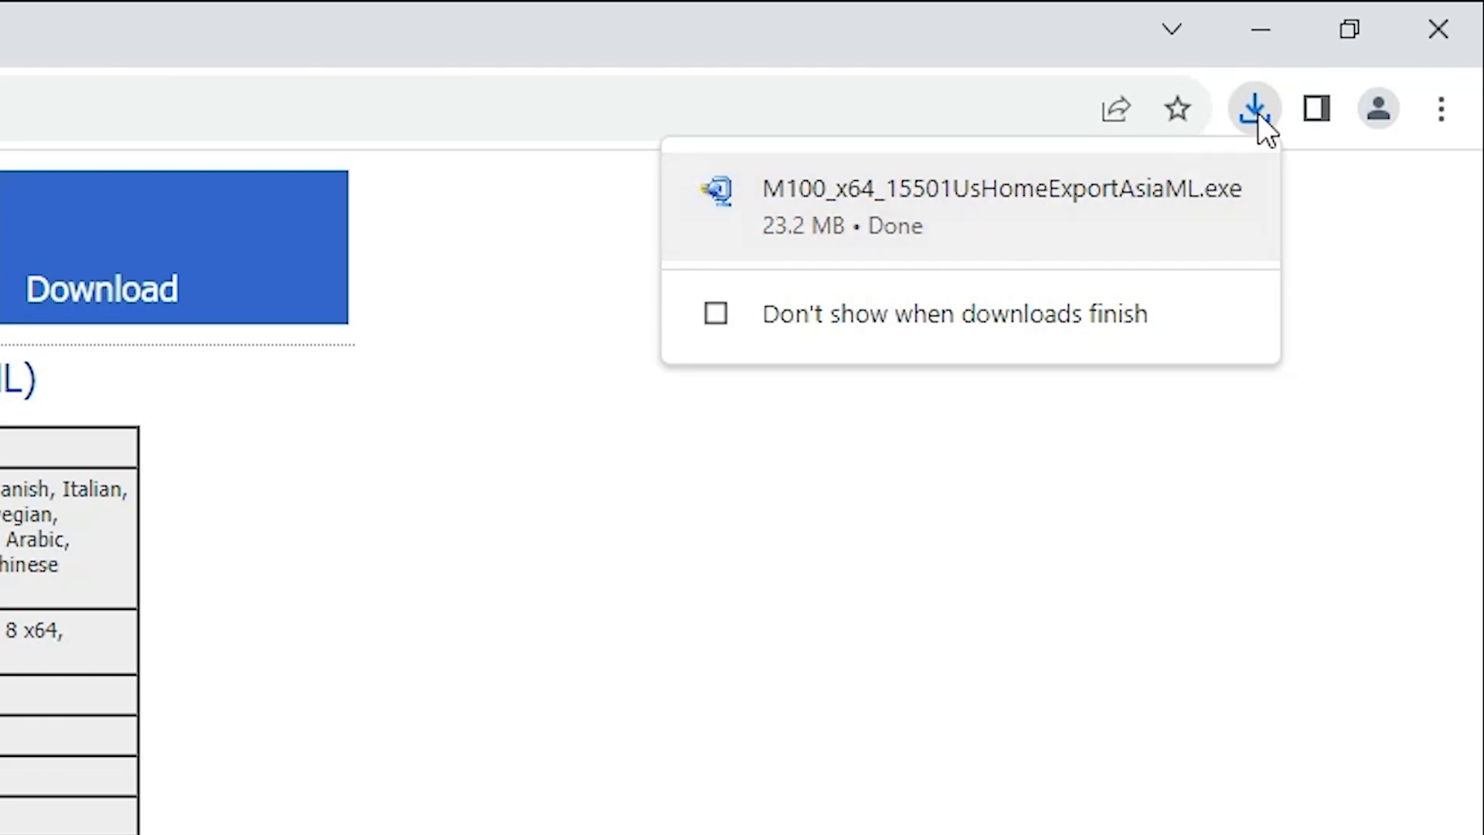
{"action": "mouse_move", "coordinate": [1164, 191]}
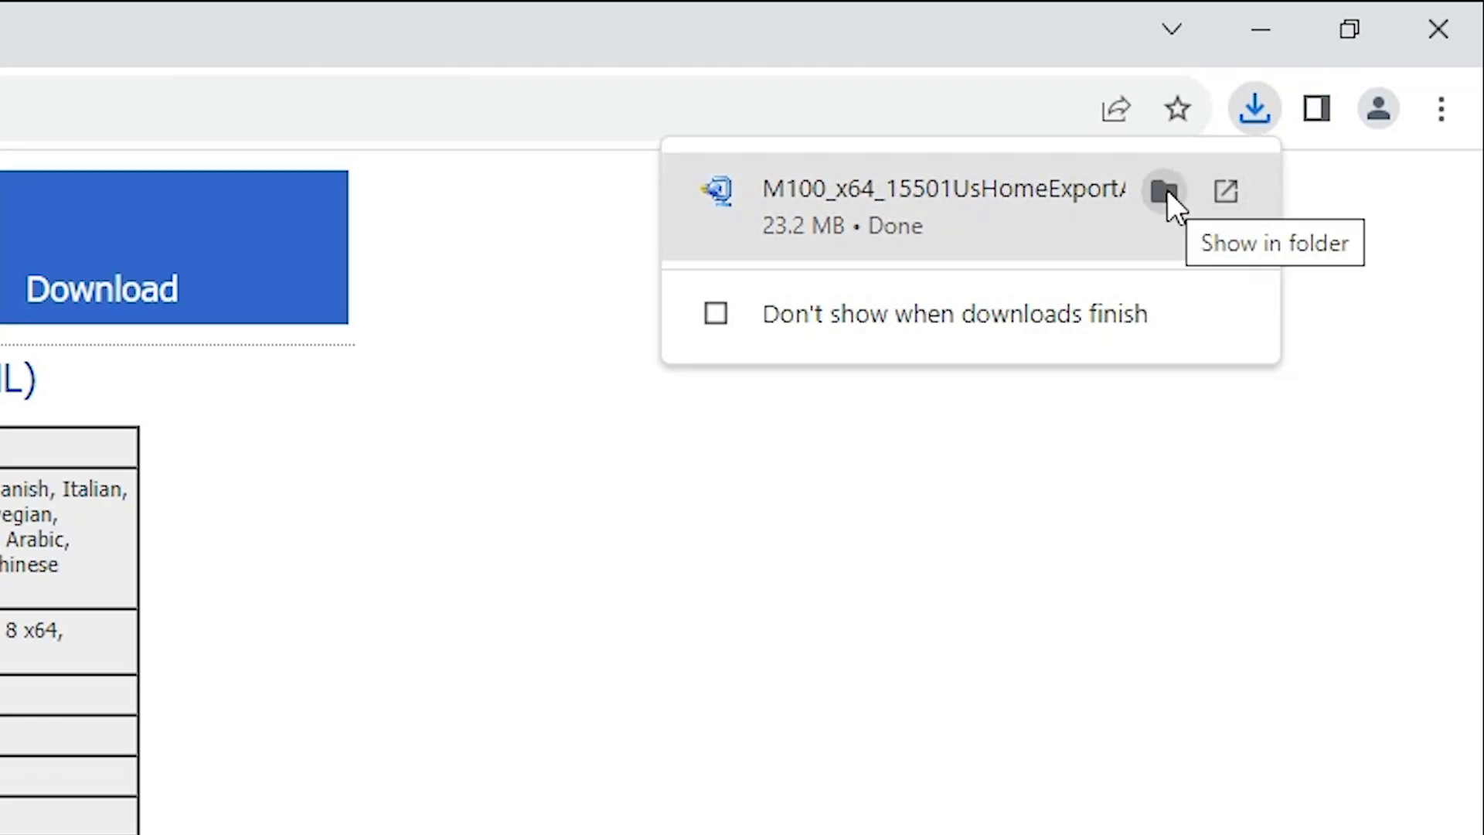
Show the downloaded M100_x64_15501UsHomeExportAsiaML.exe installer in its folder
{"action": "left_click", "coordinate": [1164, 190]}
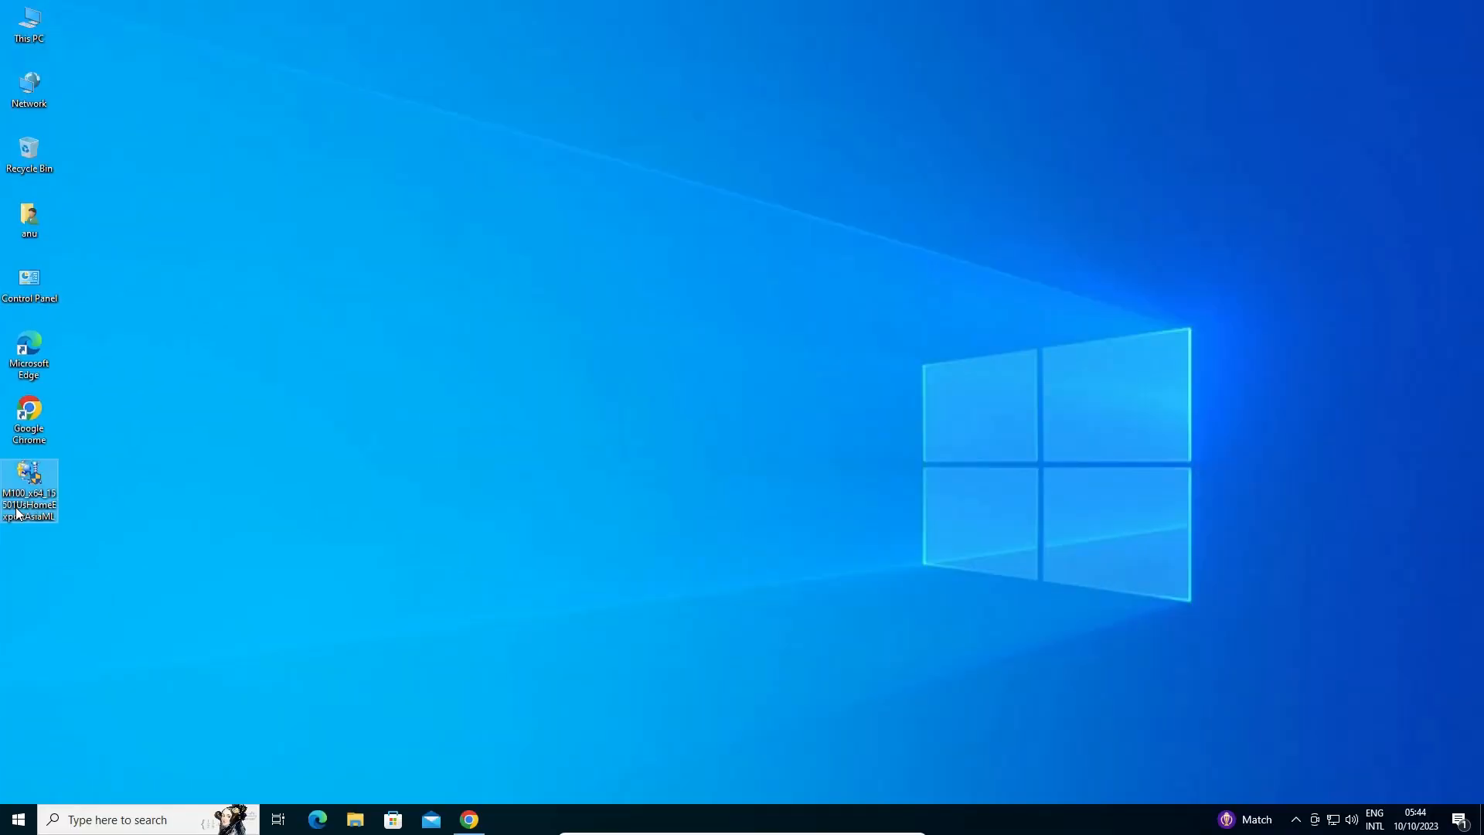
Run the installer, confirm EPSON M100 Series, keep English, and accept the license
{"action": "double_click", "coordinate": [29, 487]}
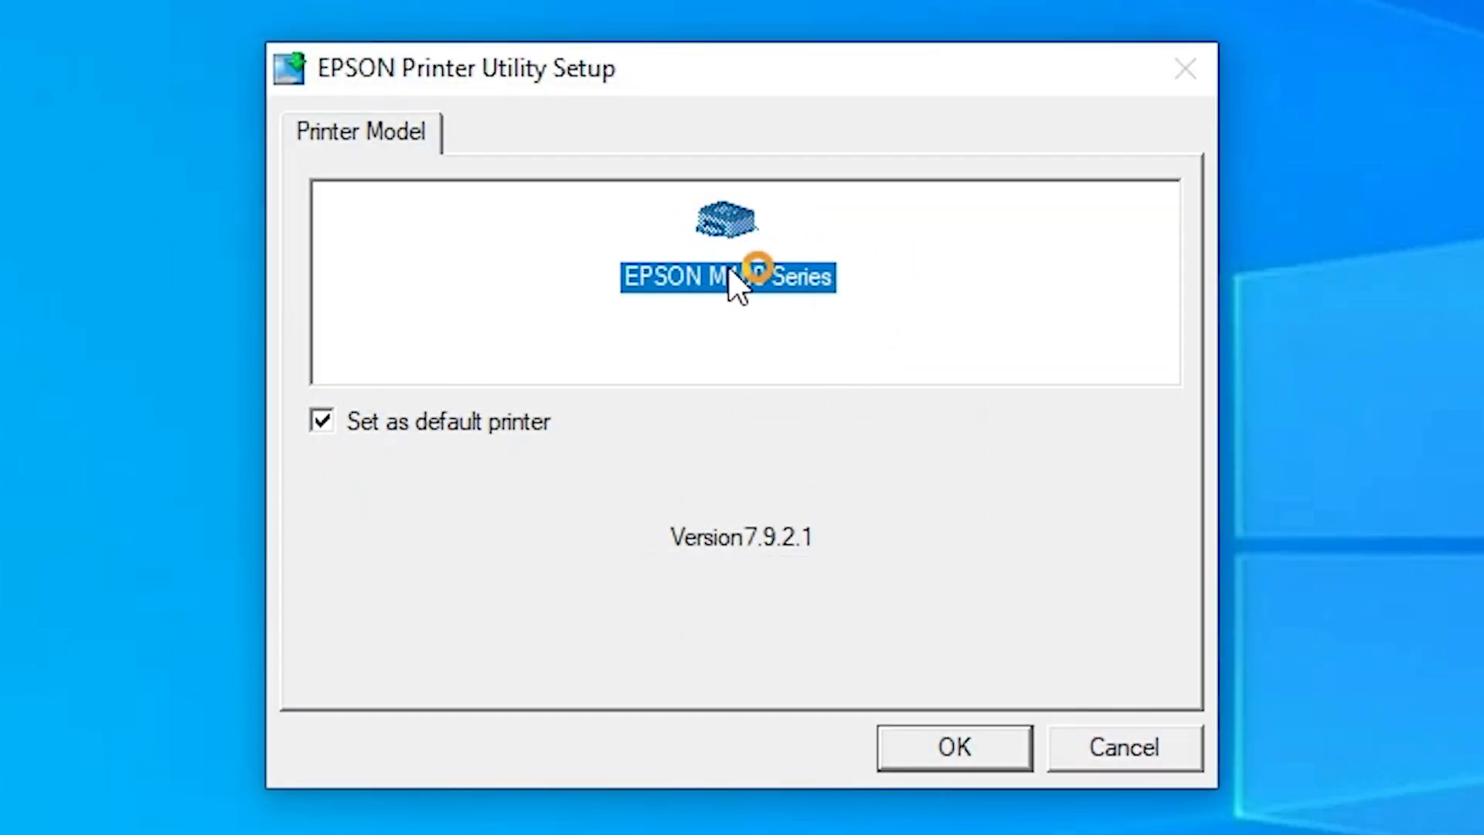
{"action": "mouse_move", "coordinate": [817, 315]}
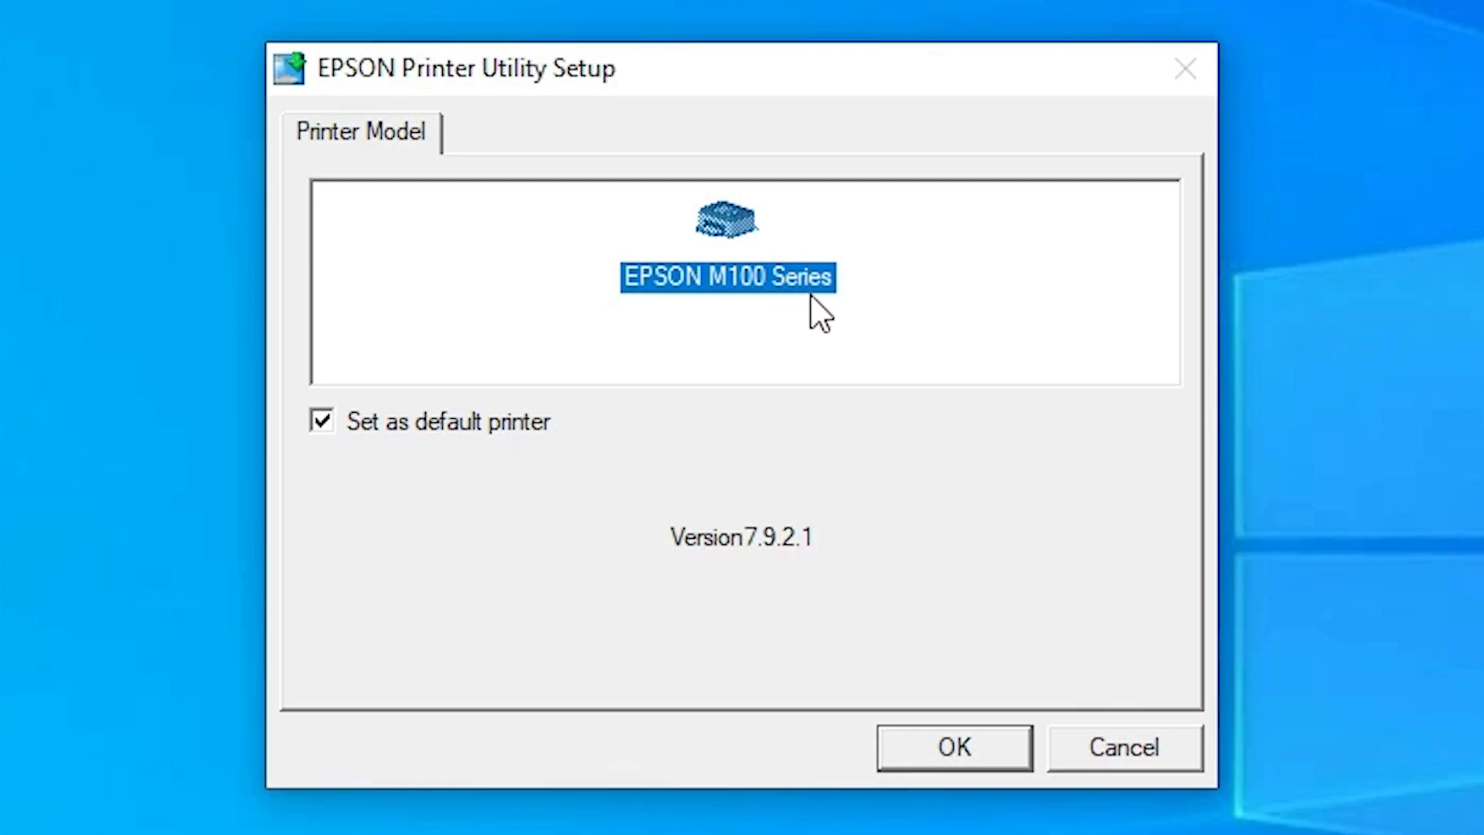
{"action": "mouse_move", "coordinate": [914, 617]}
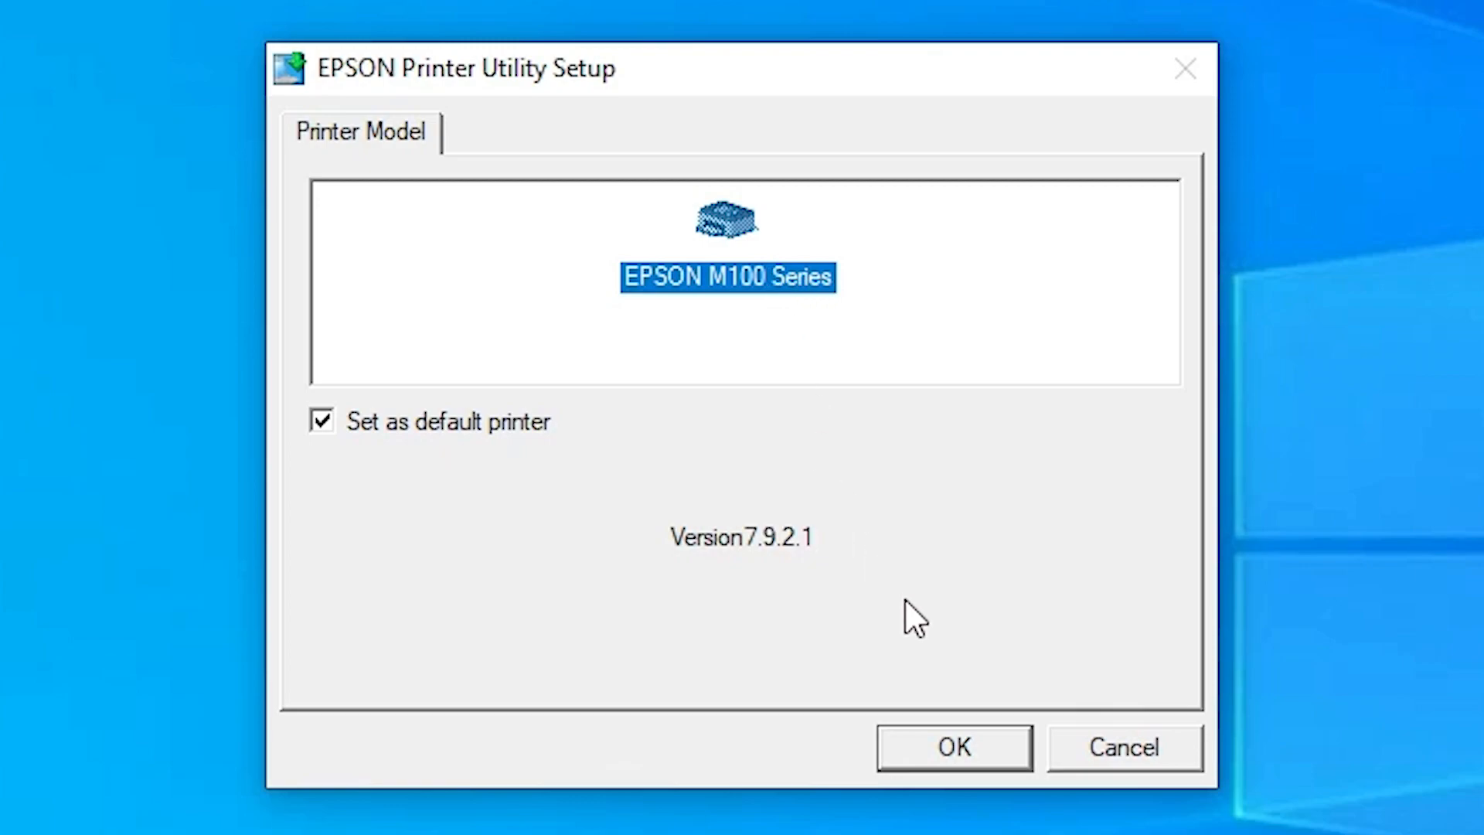
{"action": "left_click", "coordinate": [952, 747]}
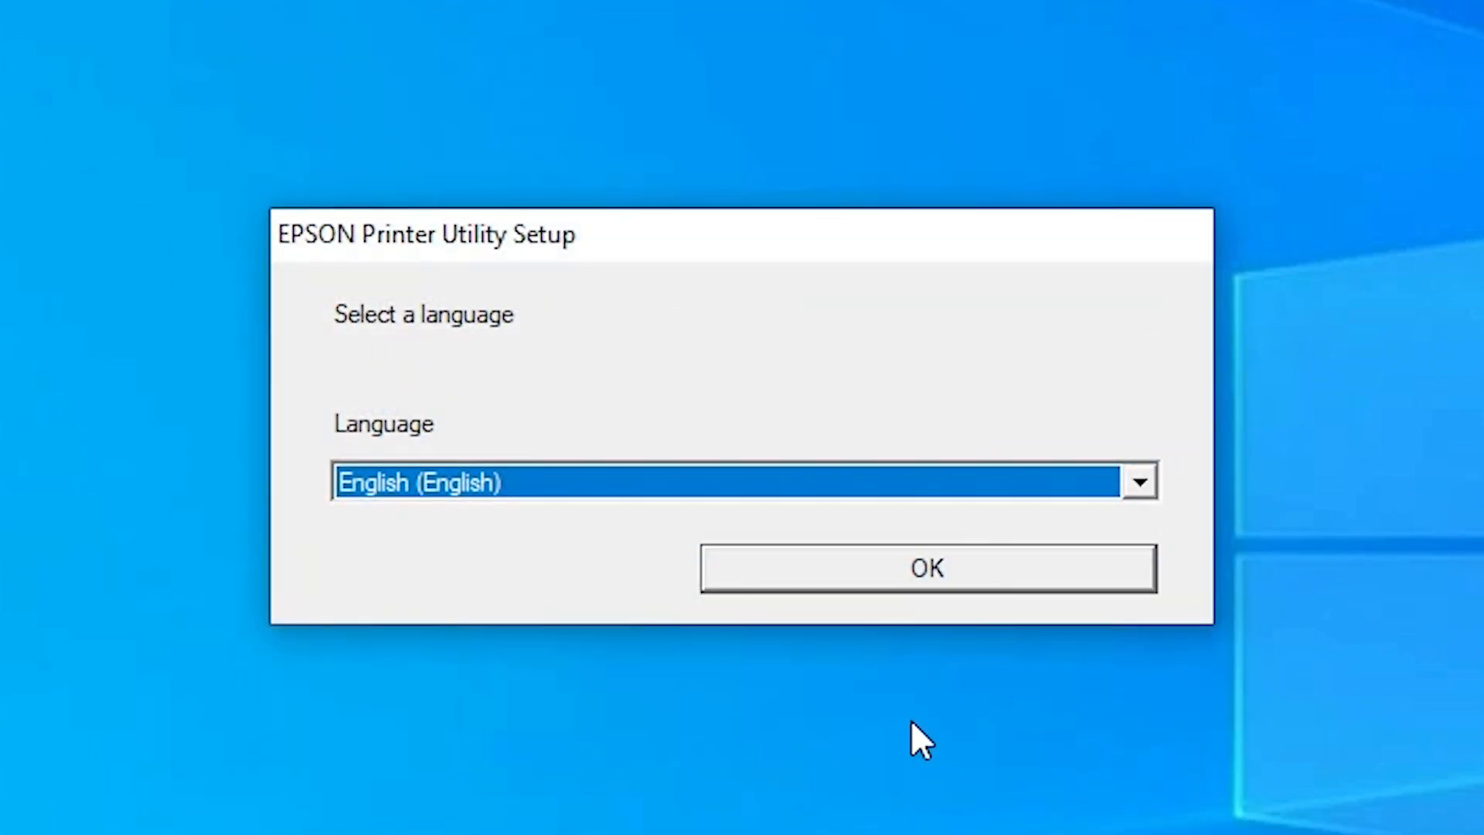
{"action": "left_click", "coordinate": [1139, 481]}
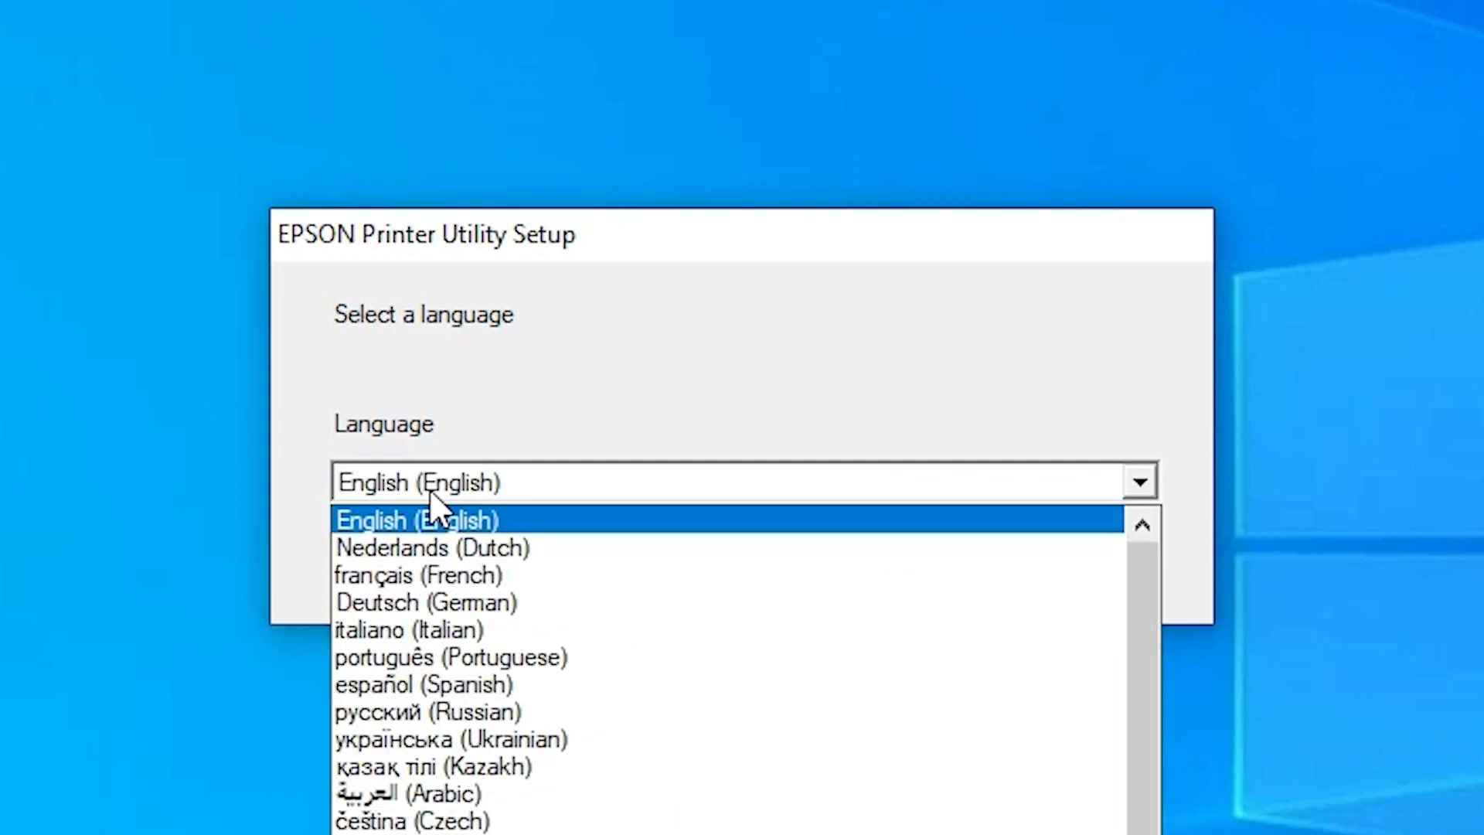
{"action": "left_click", "coordinate": [414, 520]}
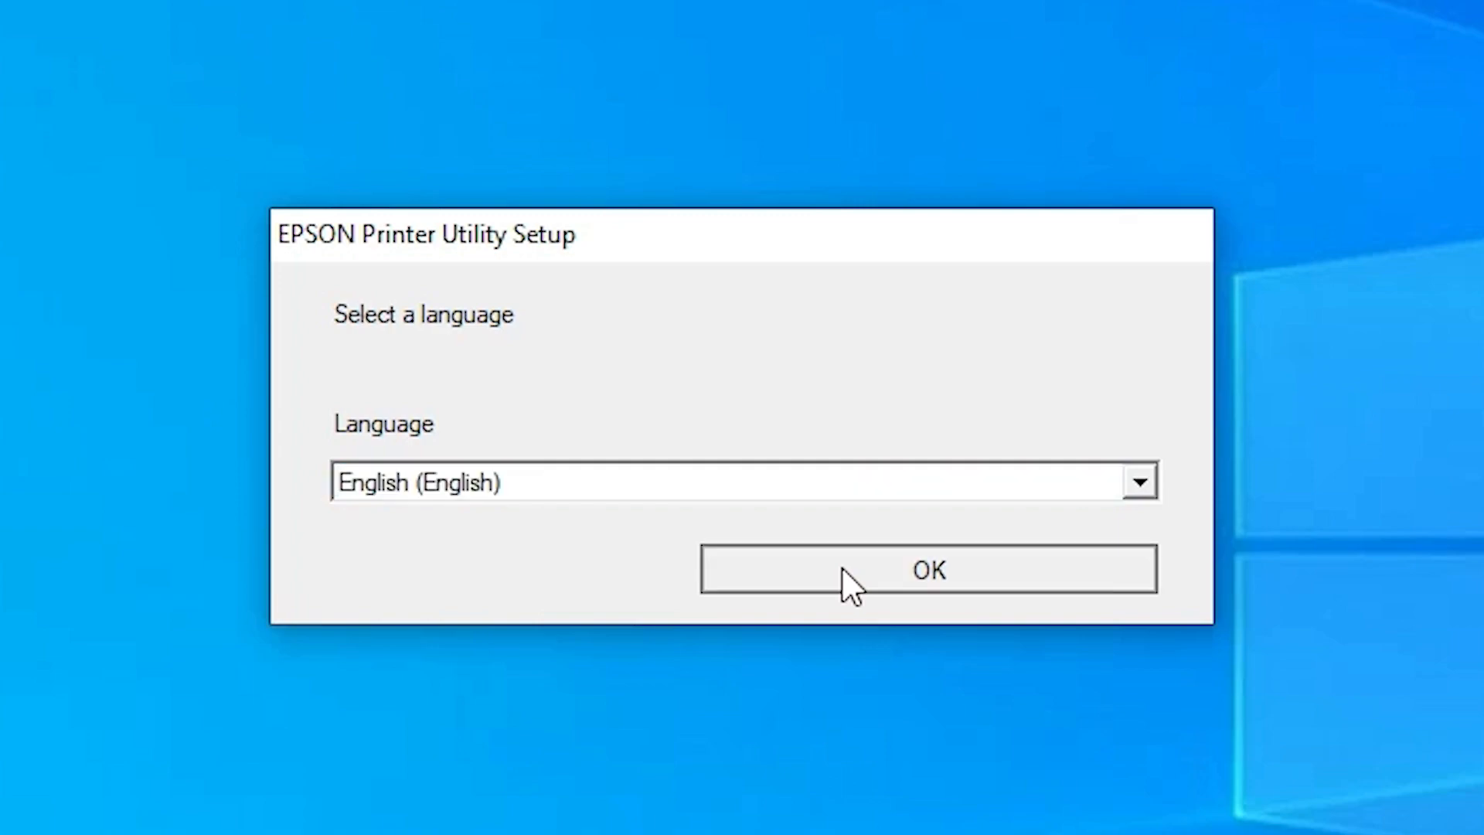
{"action": "left_click", "coordinate": [927, 569]}
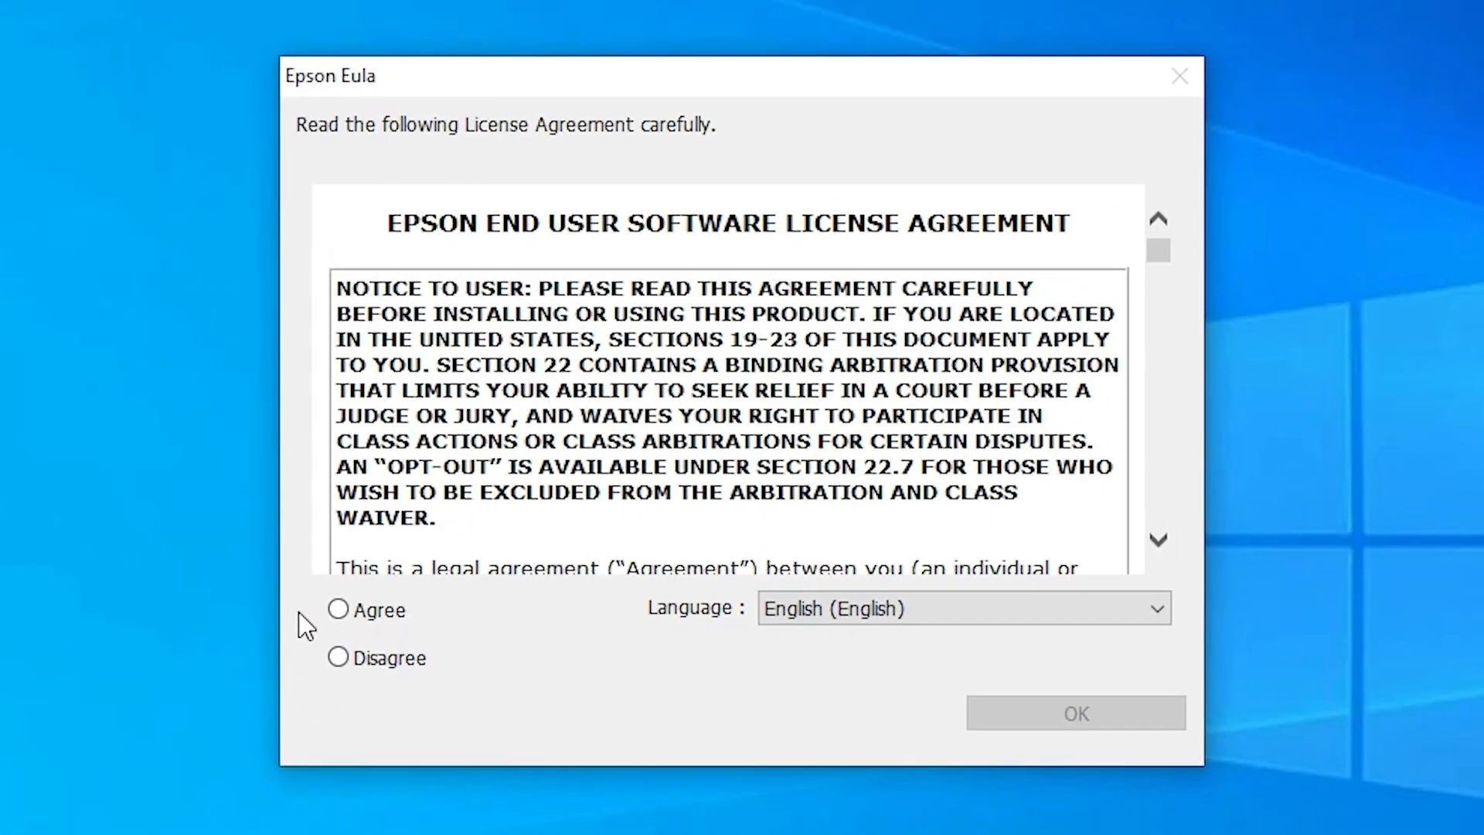
{"action": "left_click", "coordinate": [338, 608]}
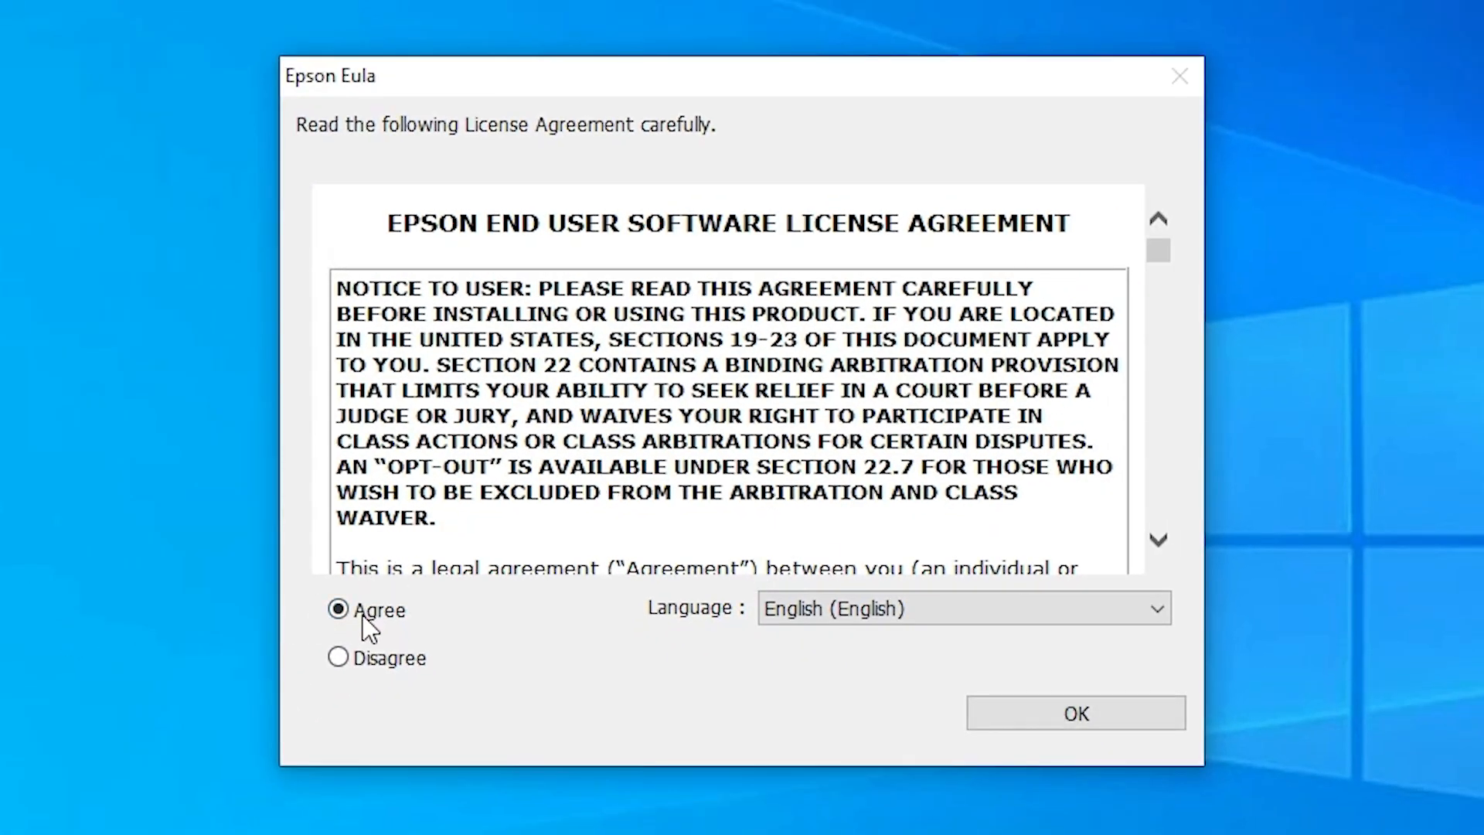
{"action": "left_click", "coordinate": [1074, 712]}
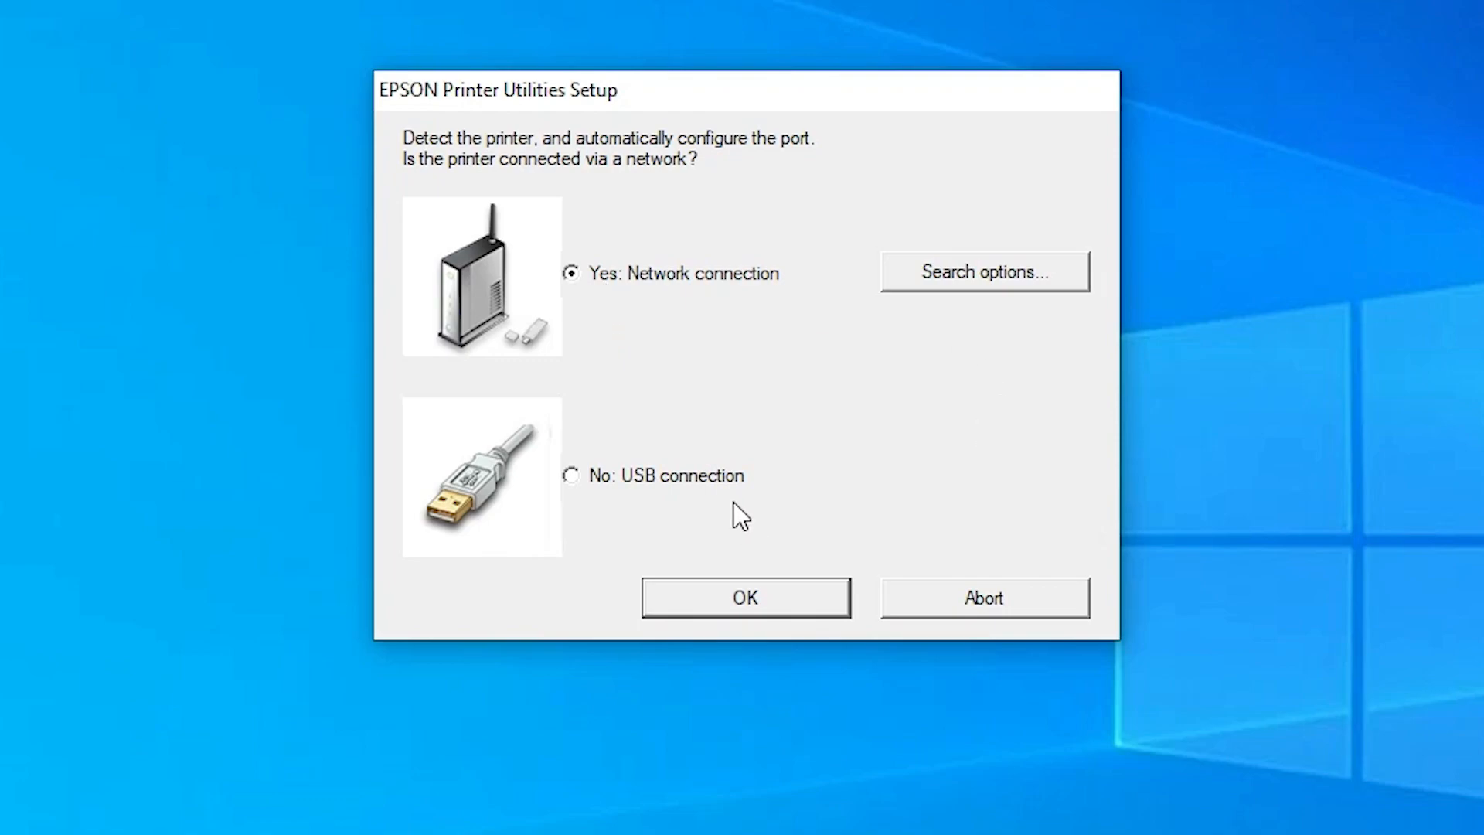
{"action": "mouse_move", "coordinate": [670, 488]}
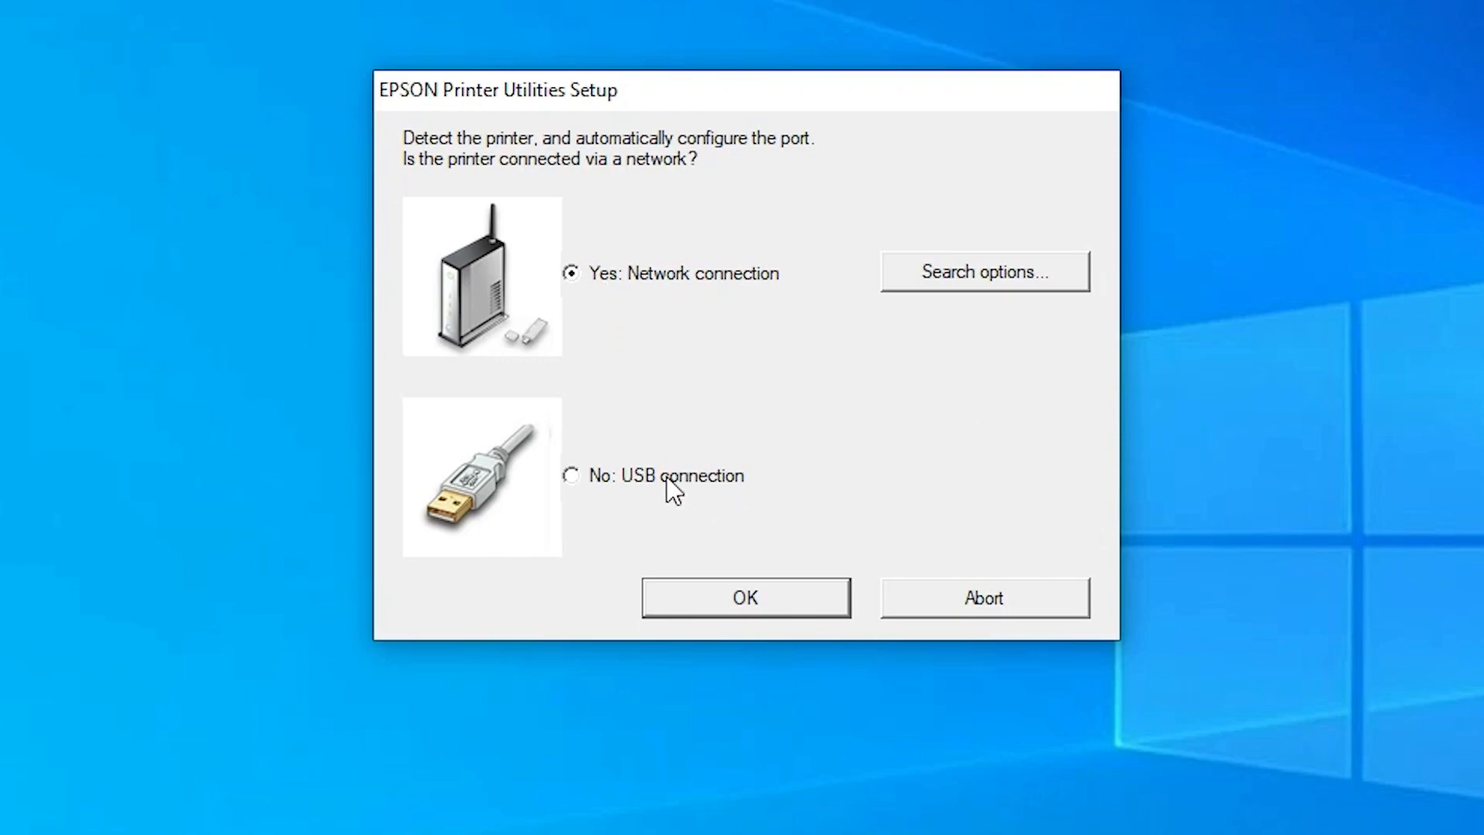
Choose 'No: USB connection' and switch the USB setup to Manual port selection
{"action": "left_click", "coordinate": [570, 475]}
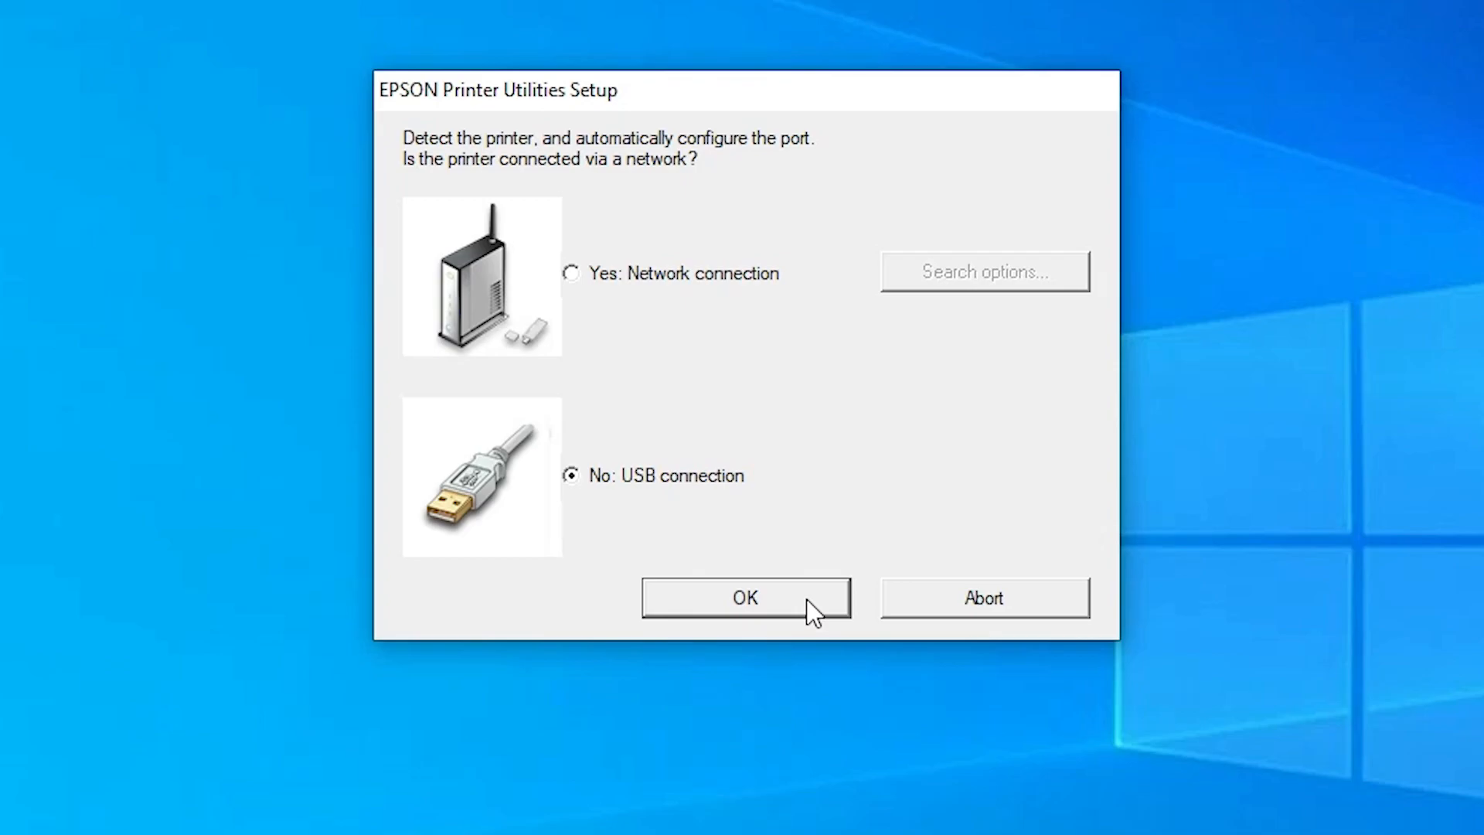
{"action": "left_click", "coordinate": [745, 597]}
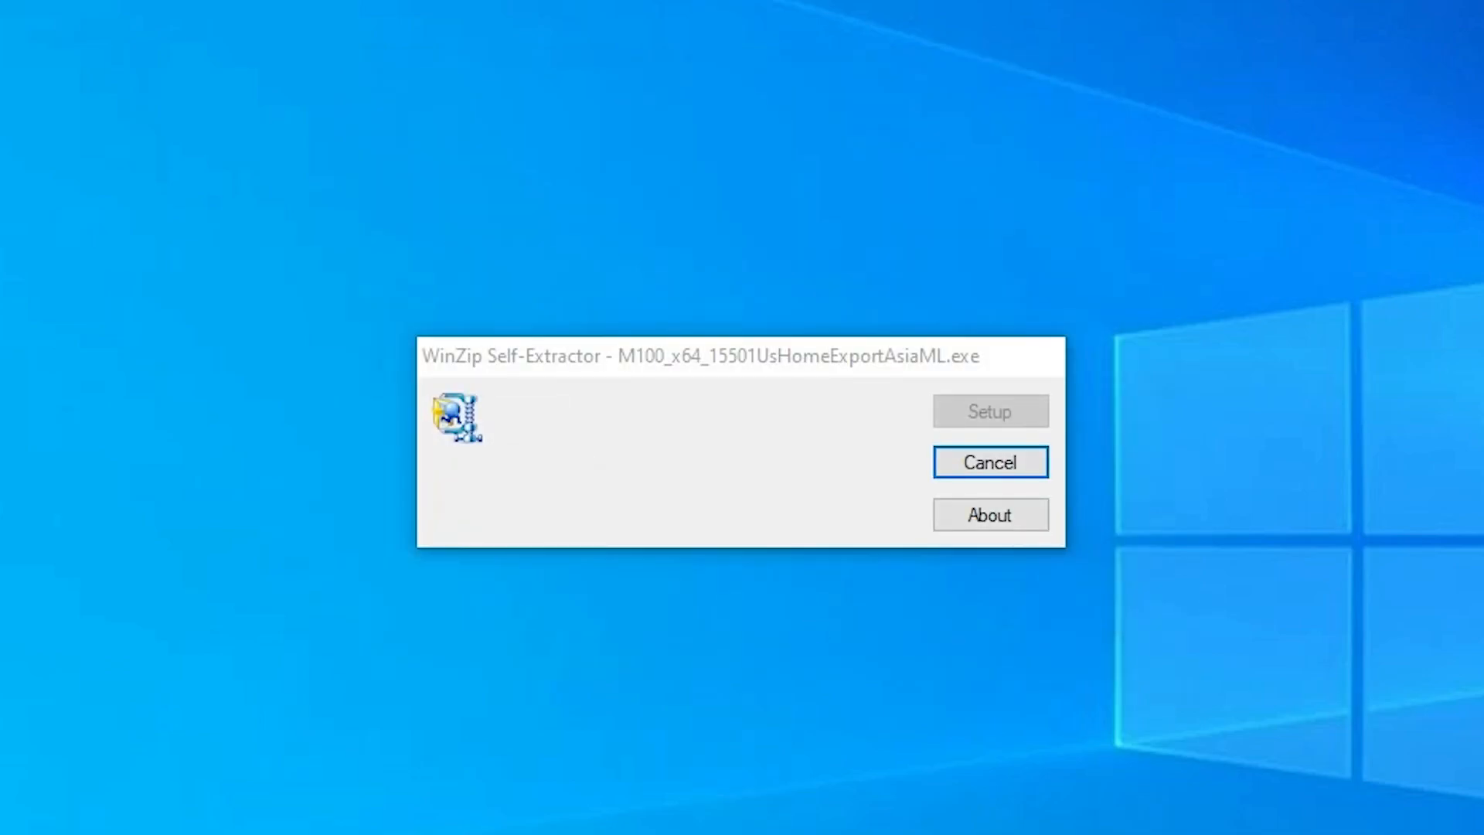
{"action": "left_click", "coordinate": [989, 409]}
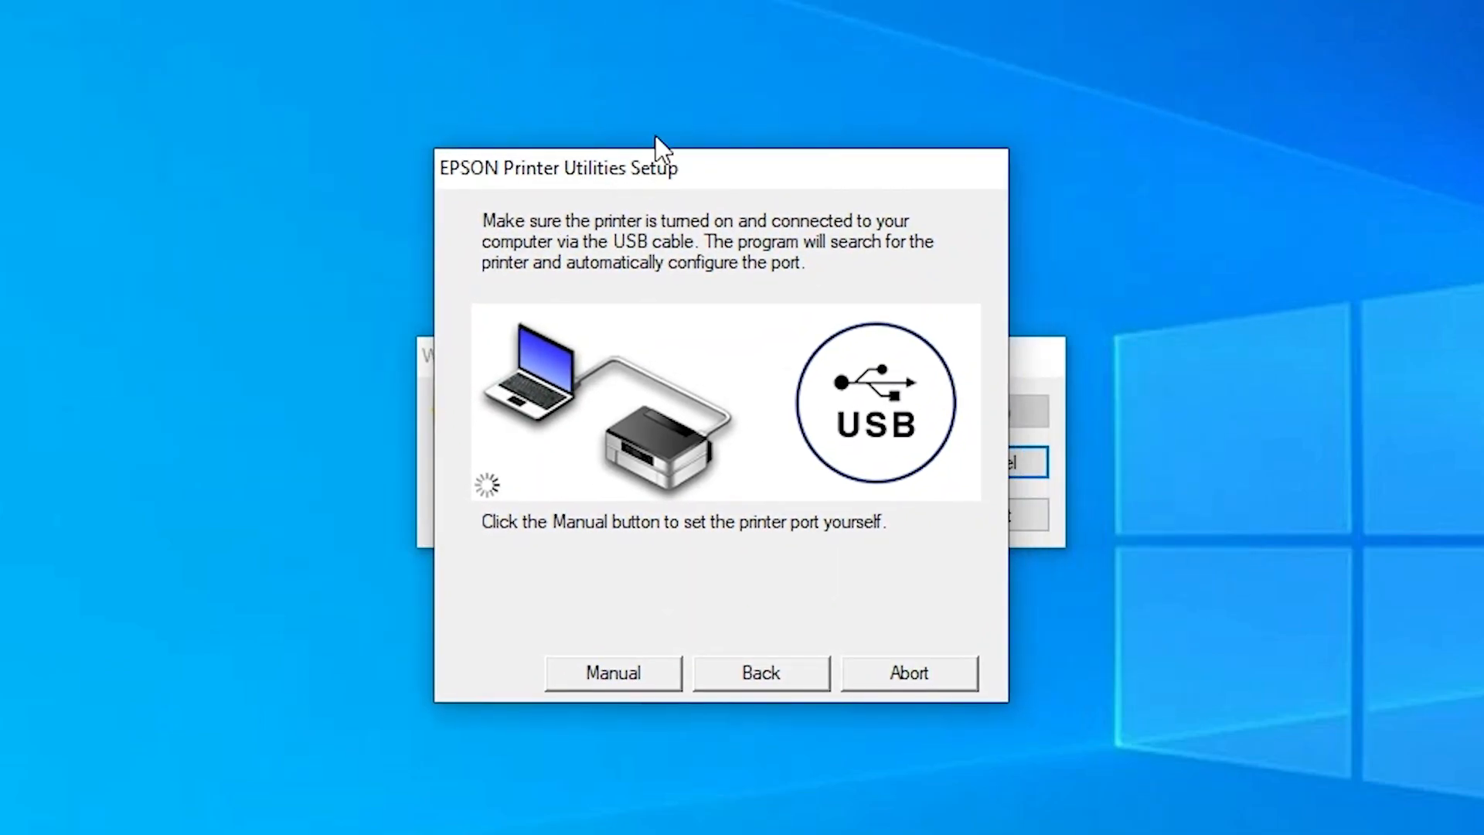
{"action": "mouse_move", "coordinate": [826, 336]}
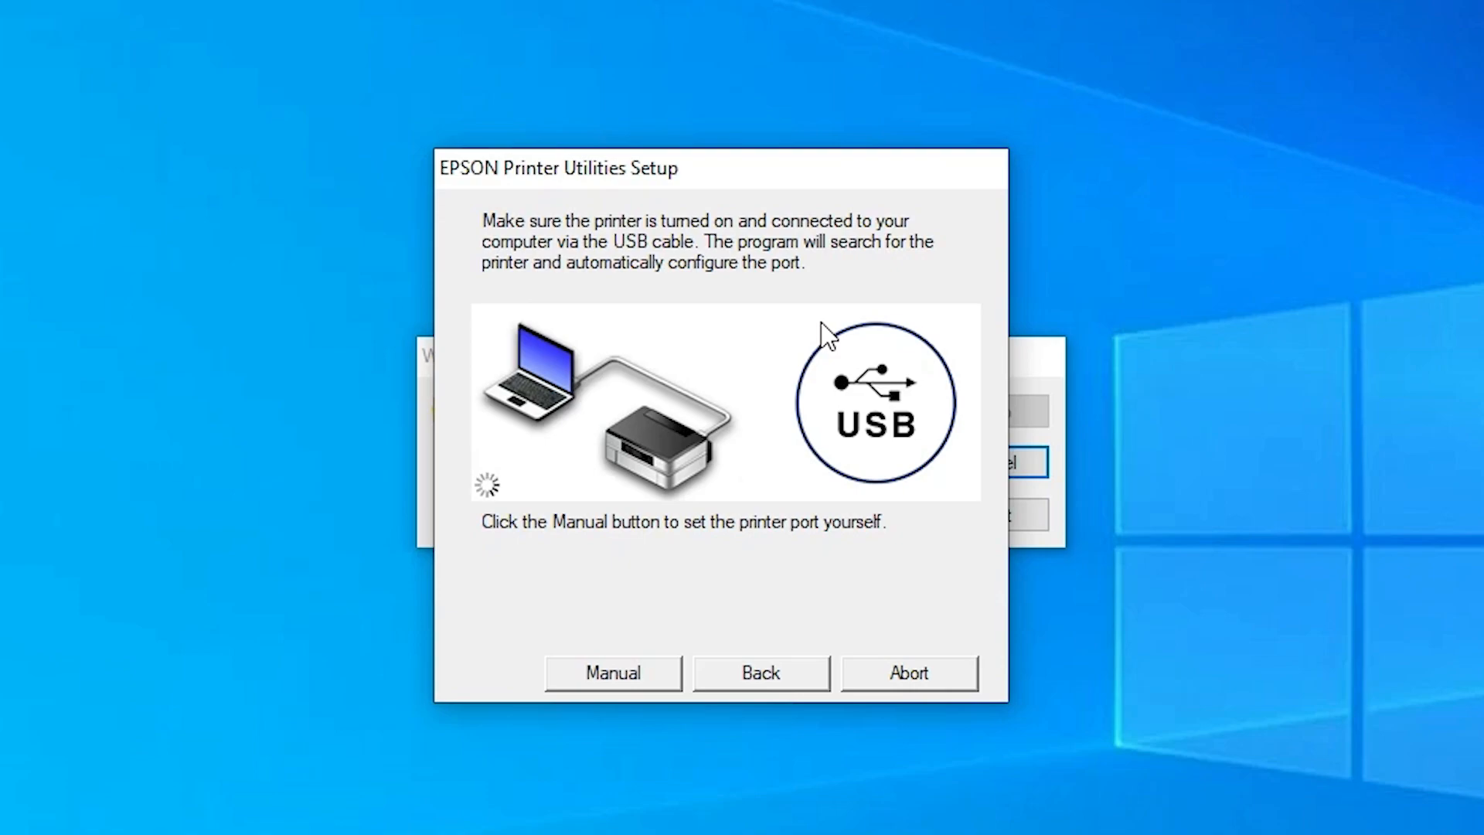
{"action": "mouse_move", "coordinate": [629, 578]}
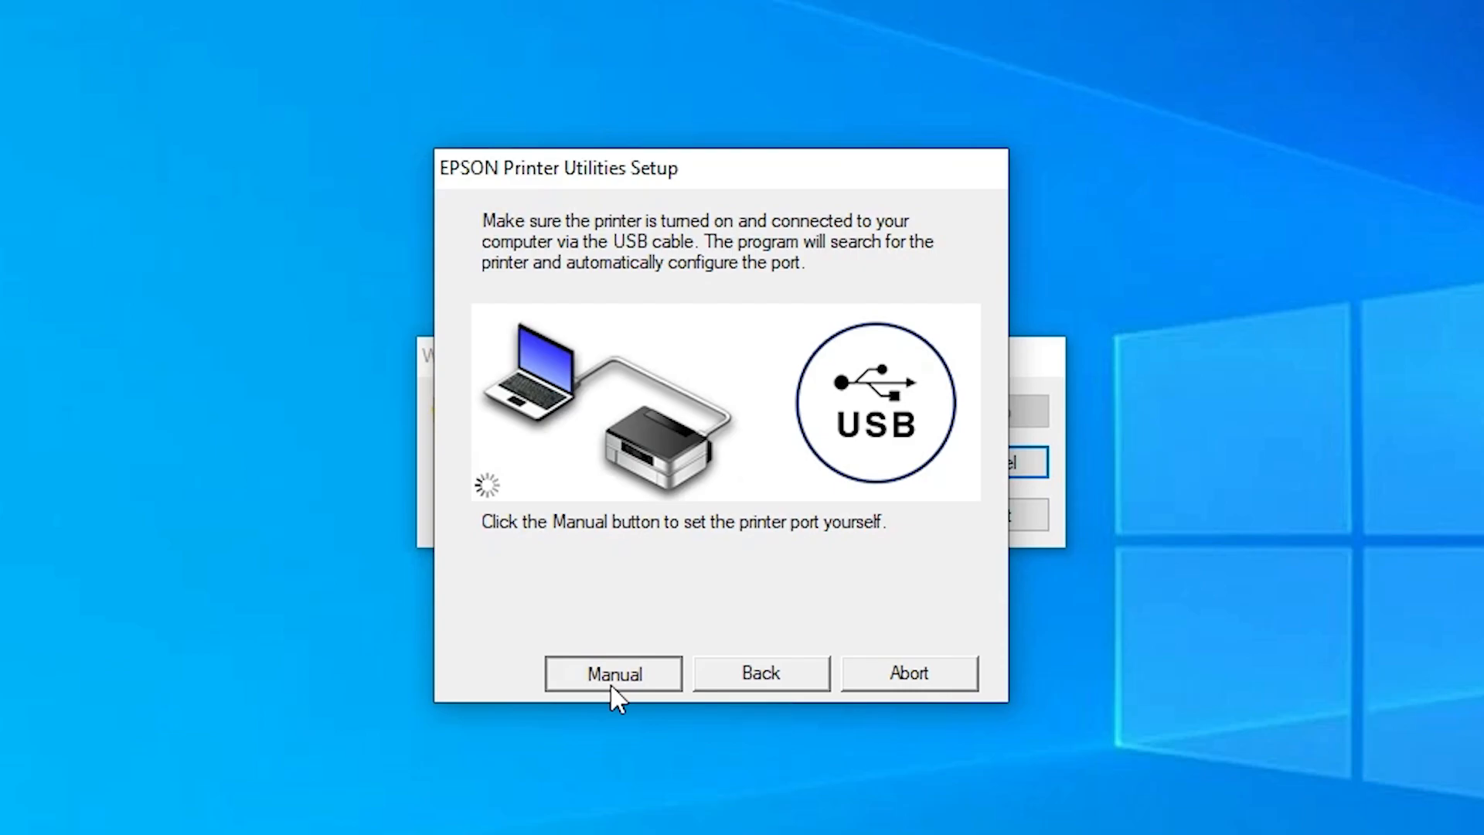
{"action": "left_click", "coordinate": [613, 674]}
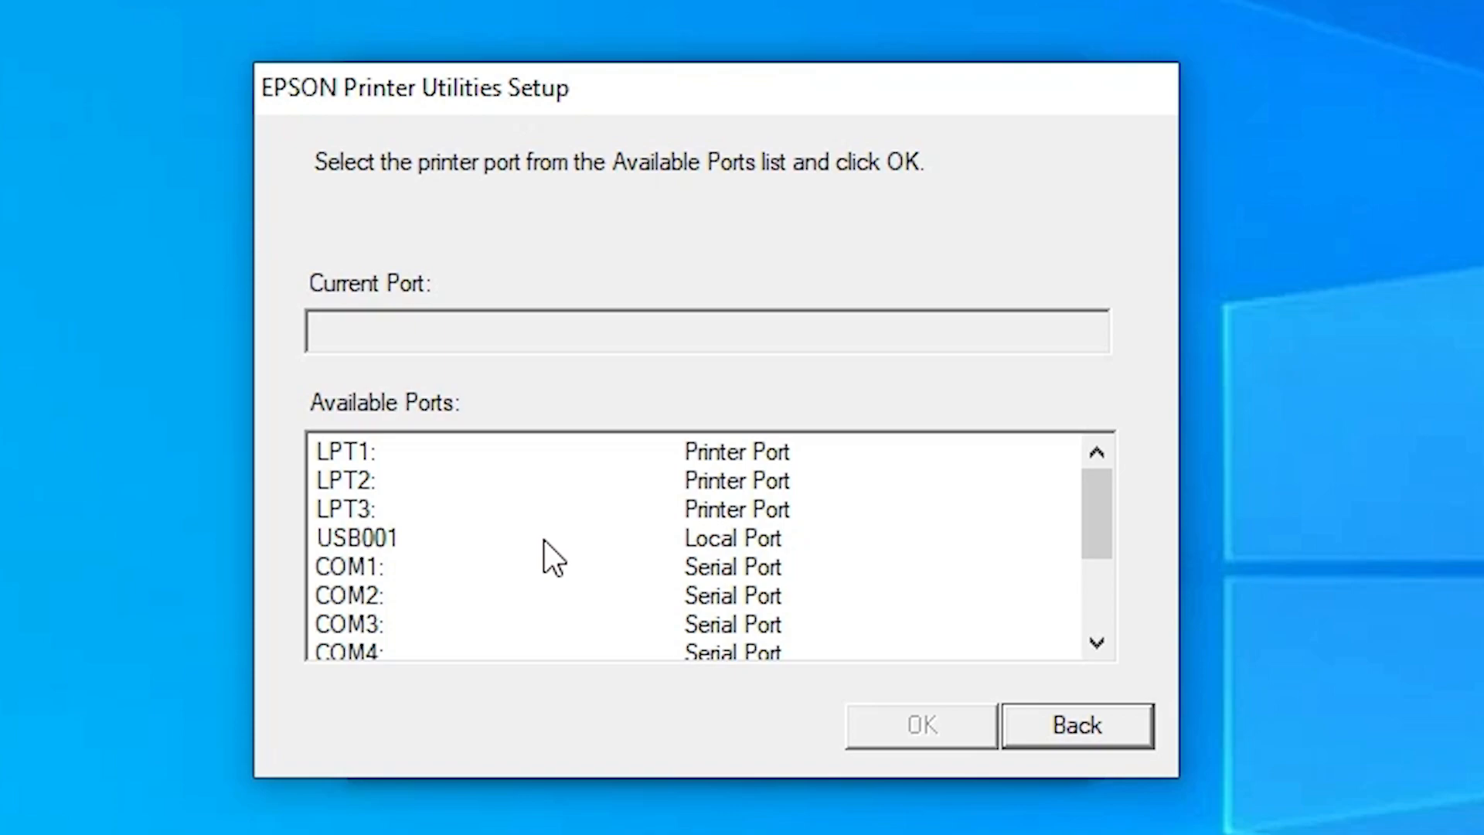
Assign the USB001 port and dismiss the installation success message
{"action": "scroll", "scroll_direction": "down", "scroll_amount": 3}
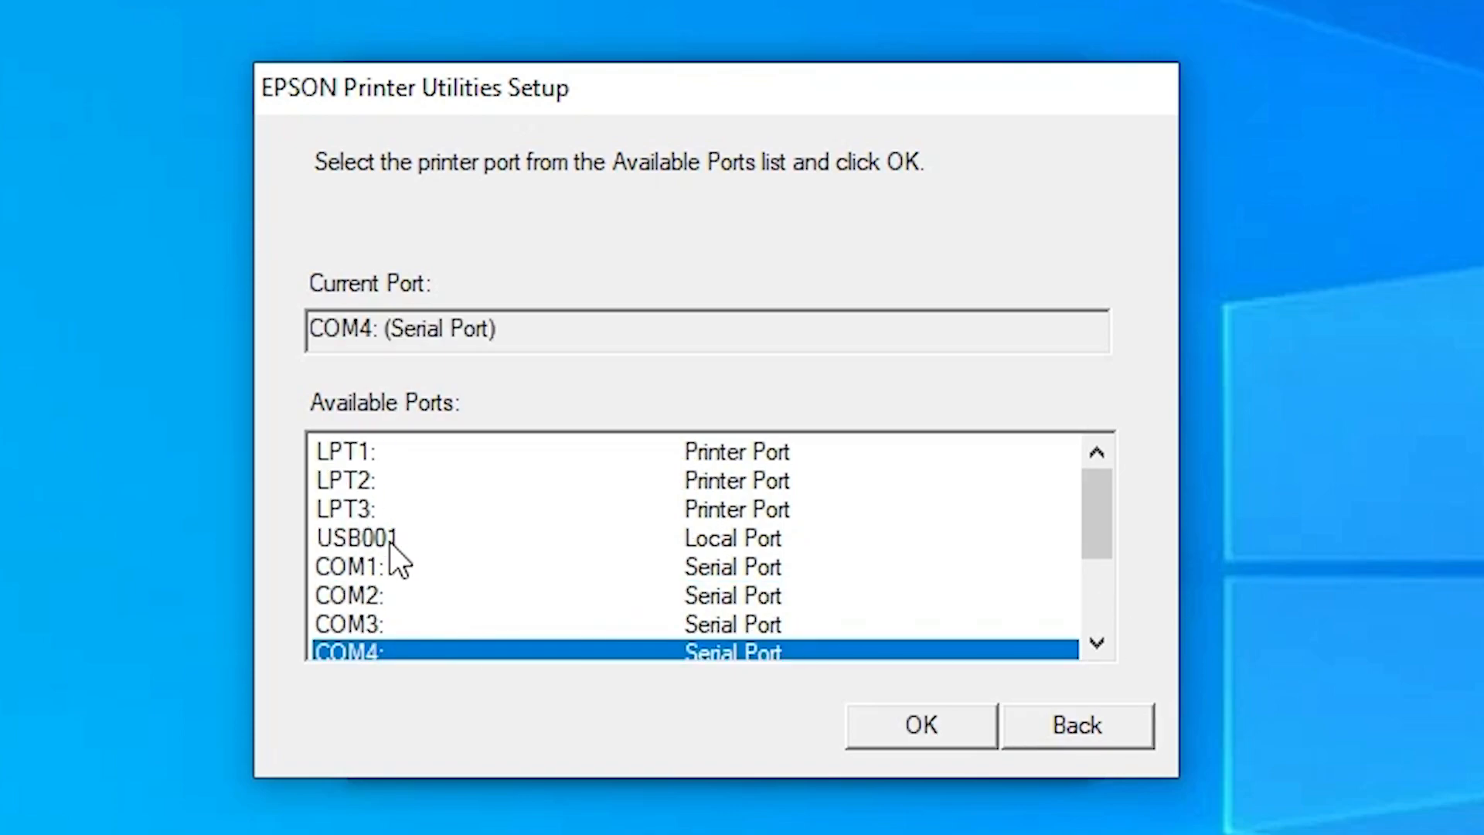
{"action": "left_click", "coordinate": [354, 538]}
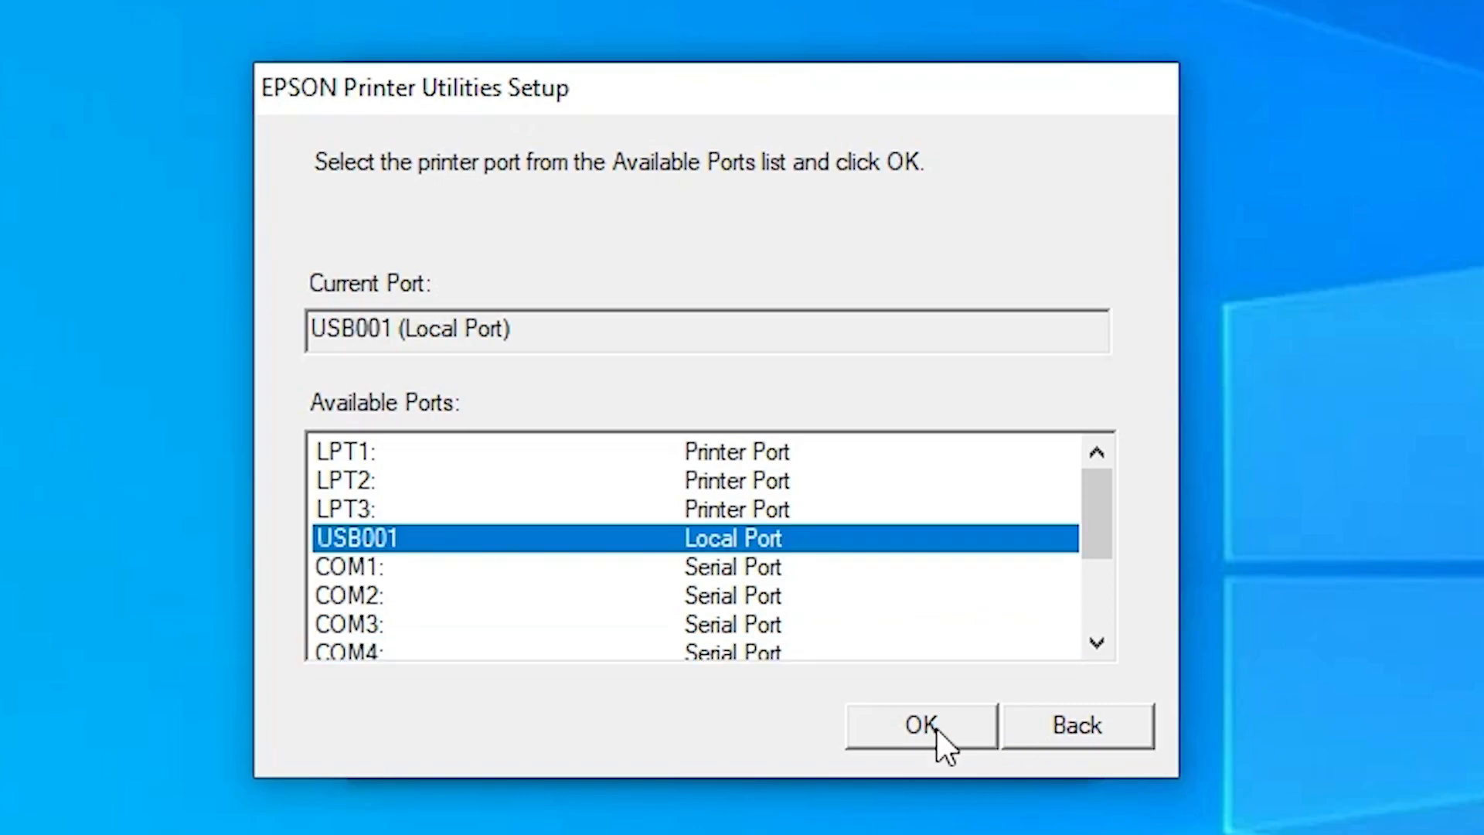
{"action": "left_click", "coordinate": [919, 724]}
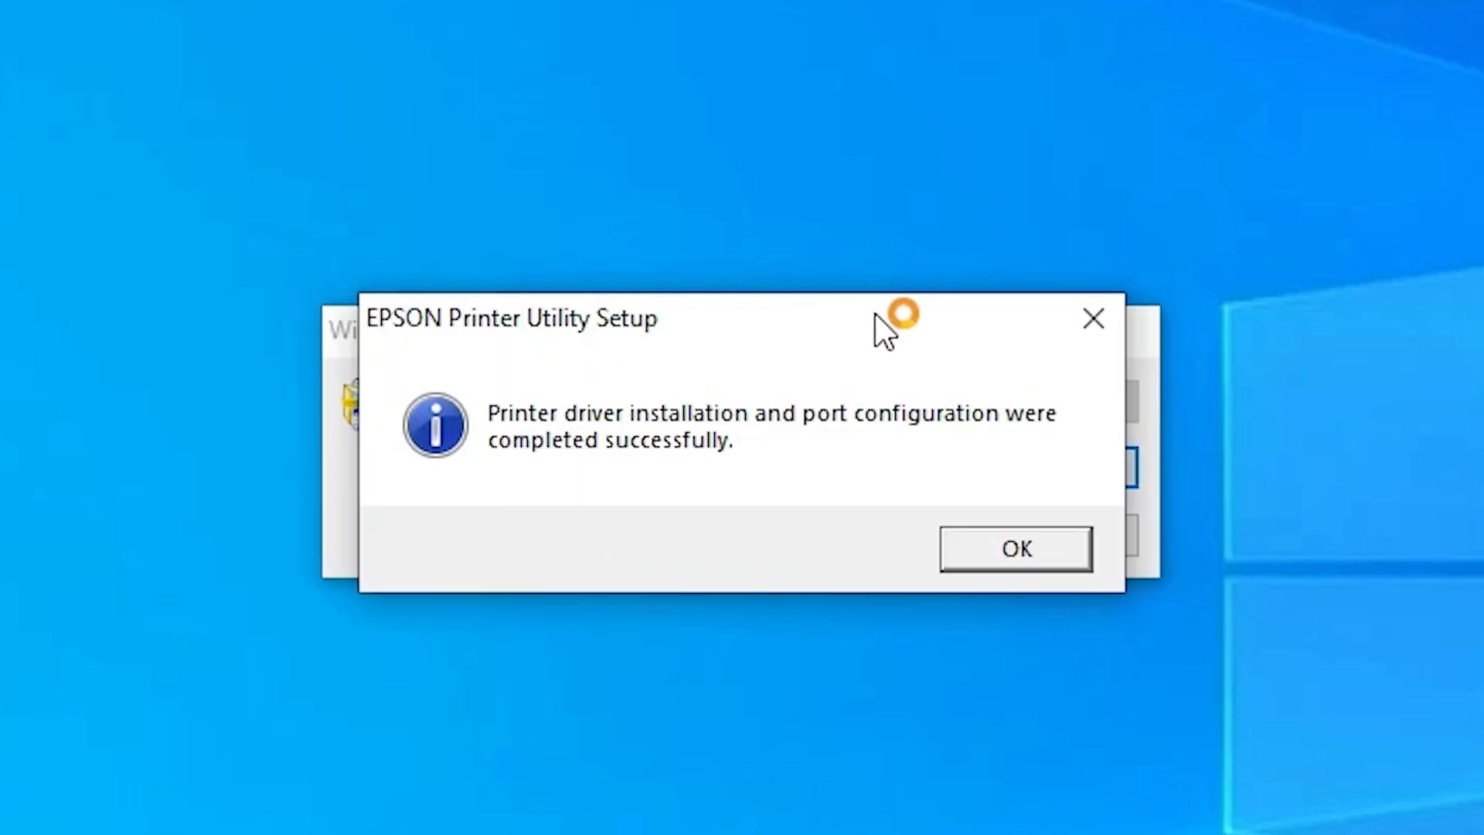
{"action": "mouse_move", "coordinate": [1003, 539]}
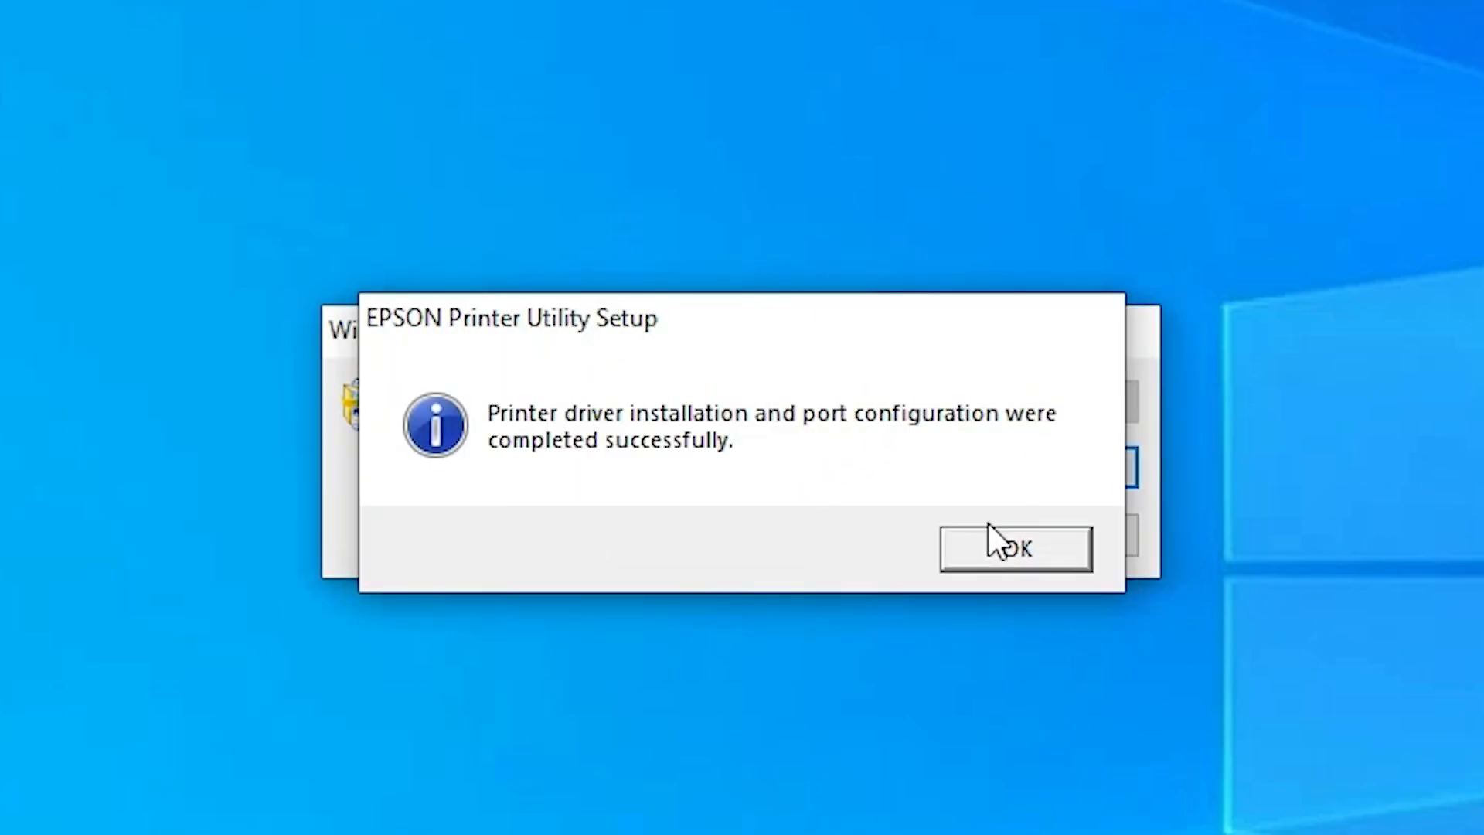
{"action": "left_click", "coordinate": [1013, 548]}
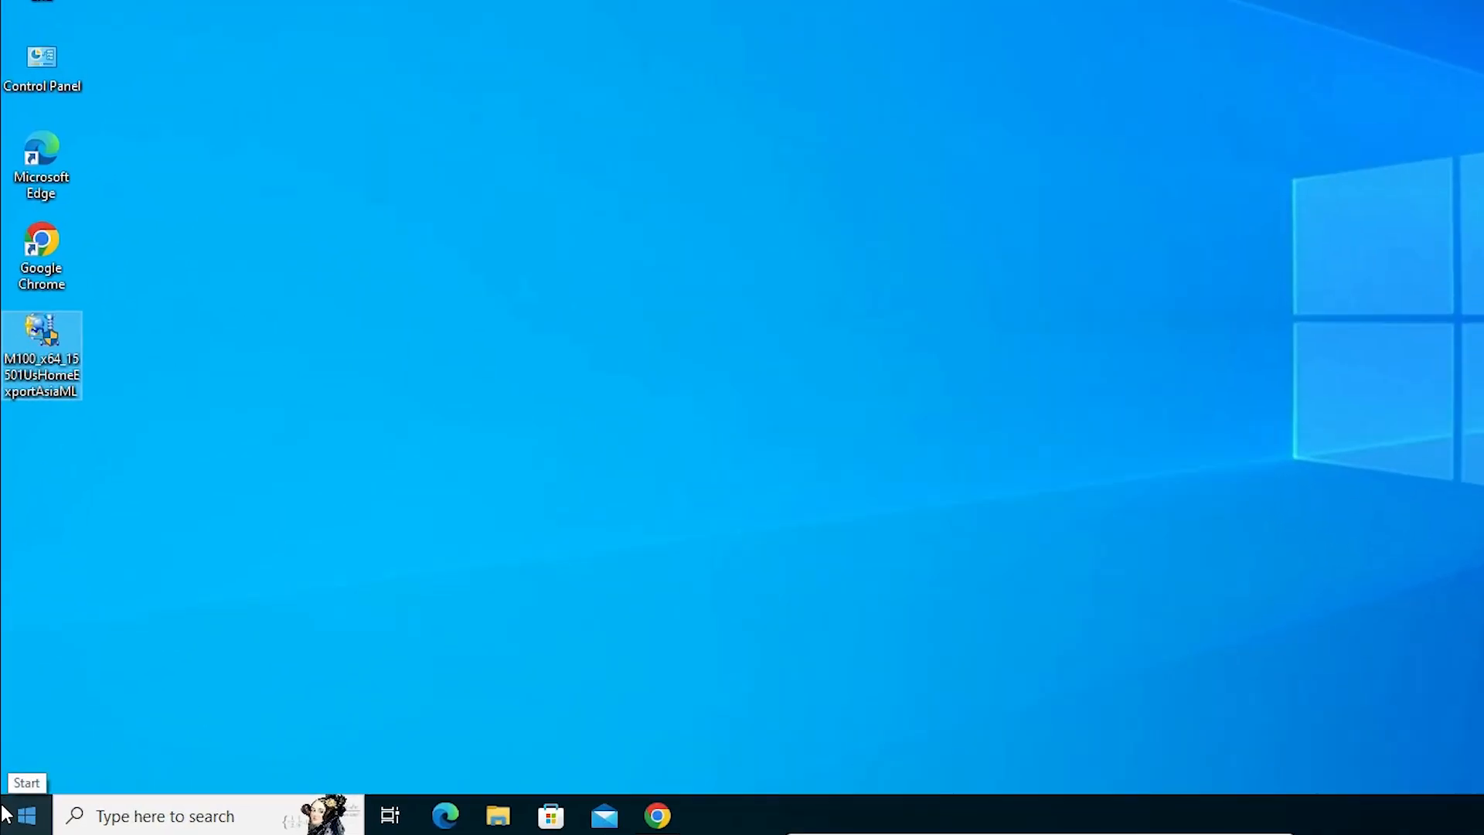
Search the Start menu for 'con' to reach Control Panel
{"action": "left_click", "coordinate": [17, 814]}
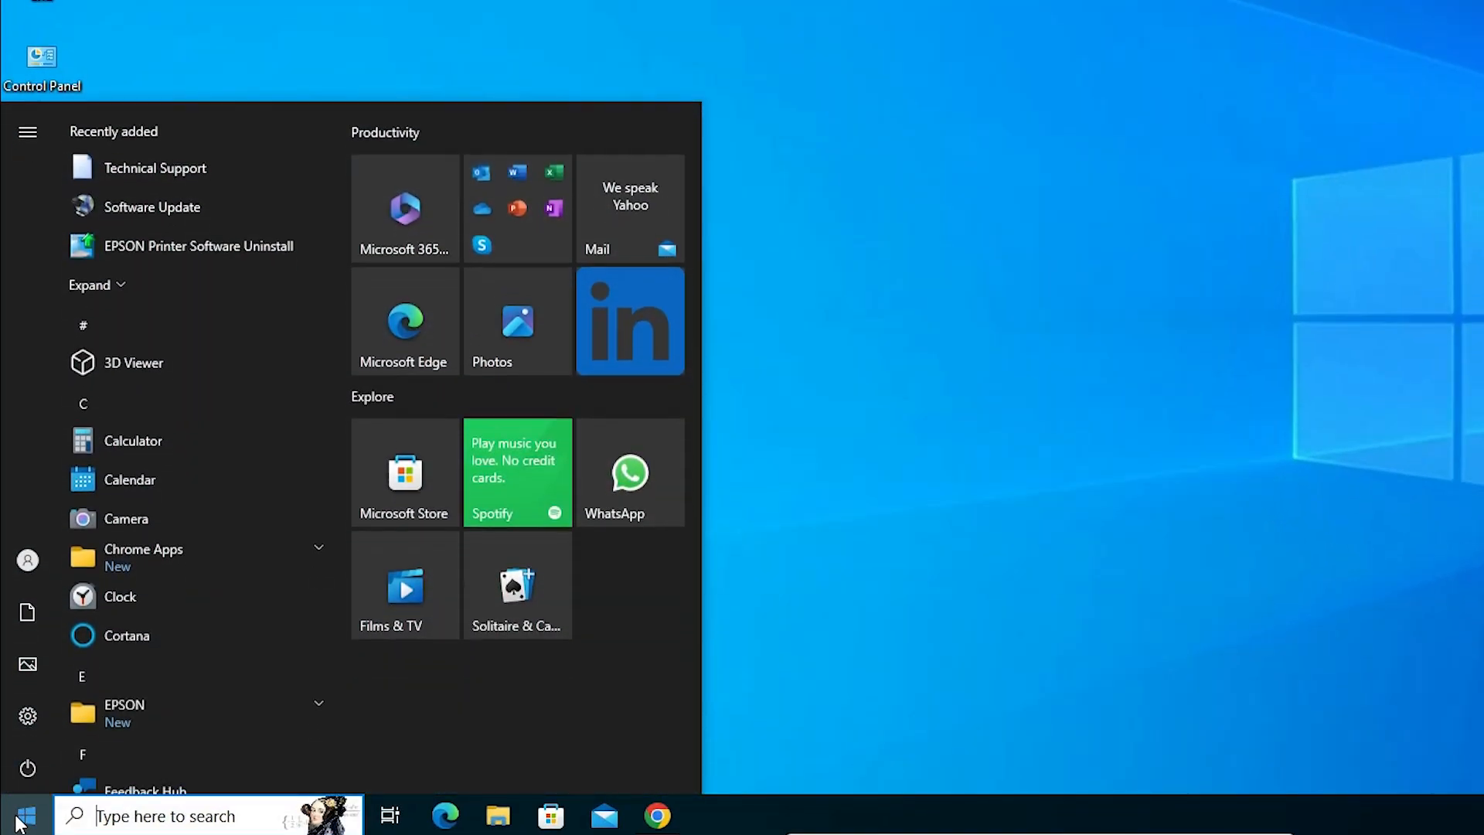
{"action": "type", "text": "con"}
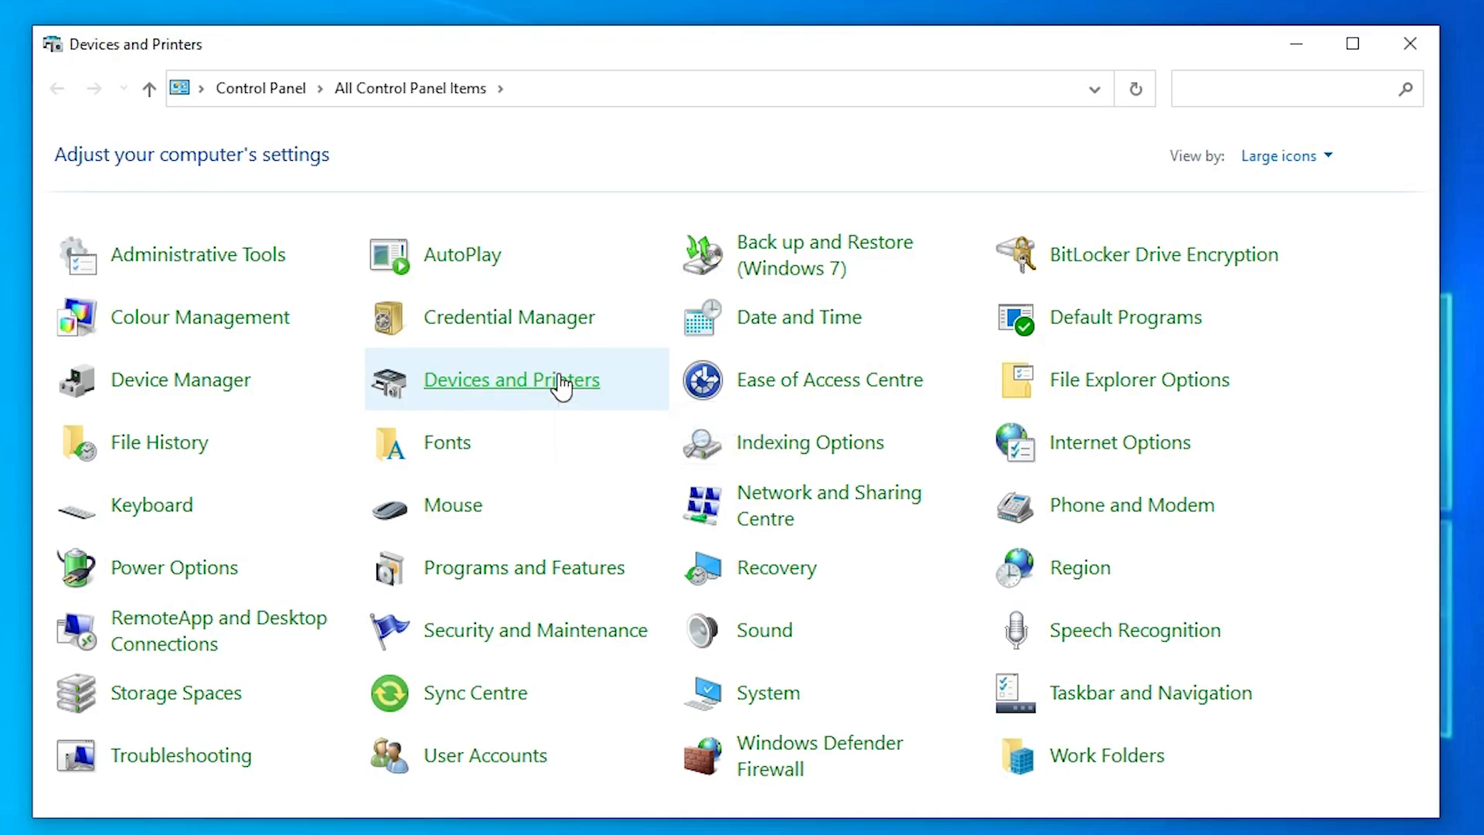
Open Devices and Printers to confirm EPSON M100 Series is listed
{"action": "left_click", "coordinate": [510, 380]}
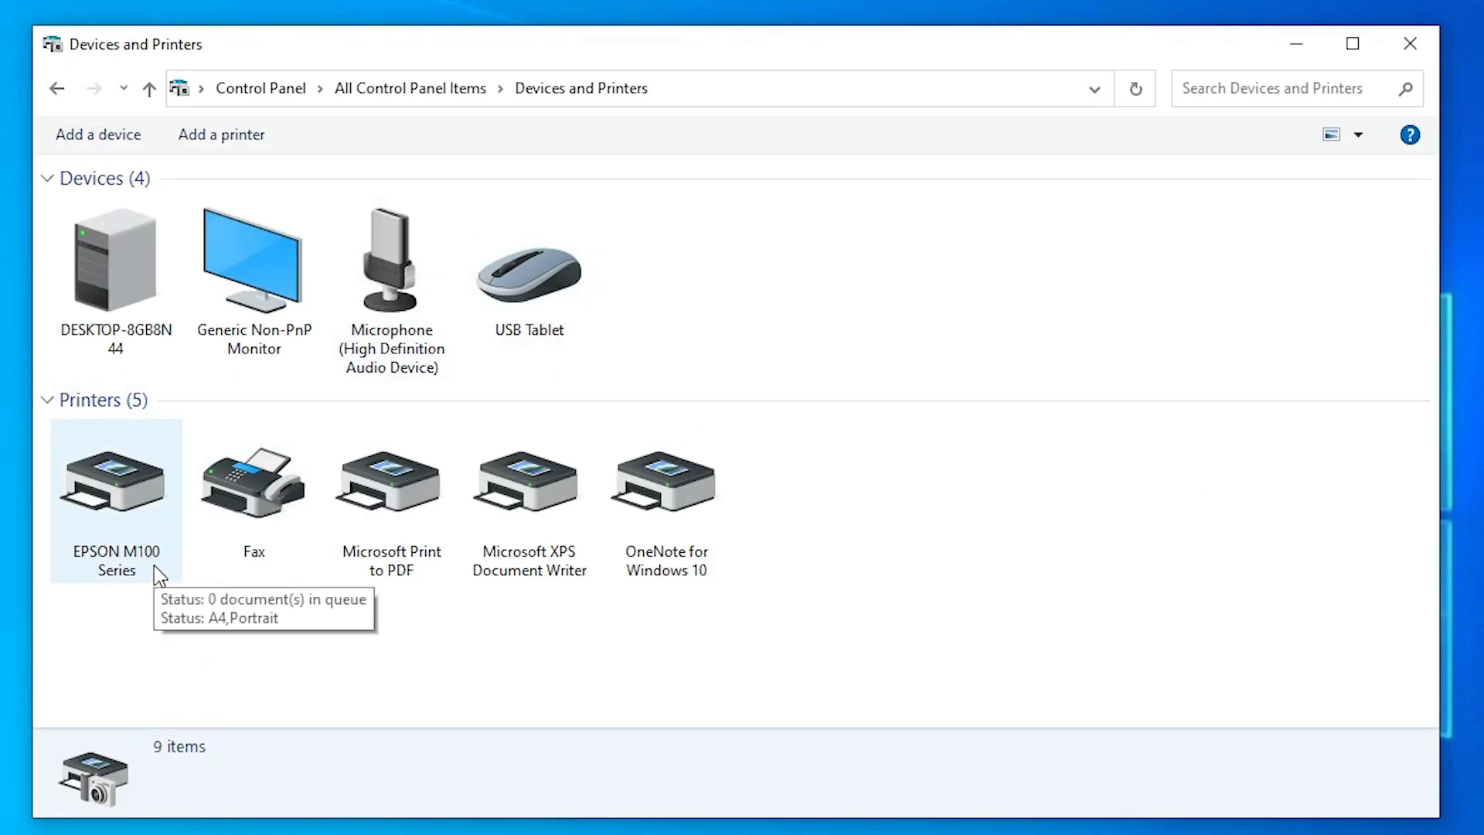
{"action": "mouse_move", "coordinate": [324, 684]}
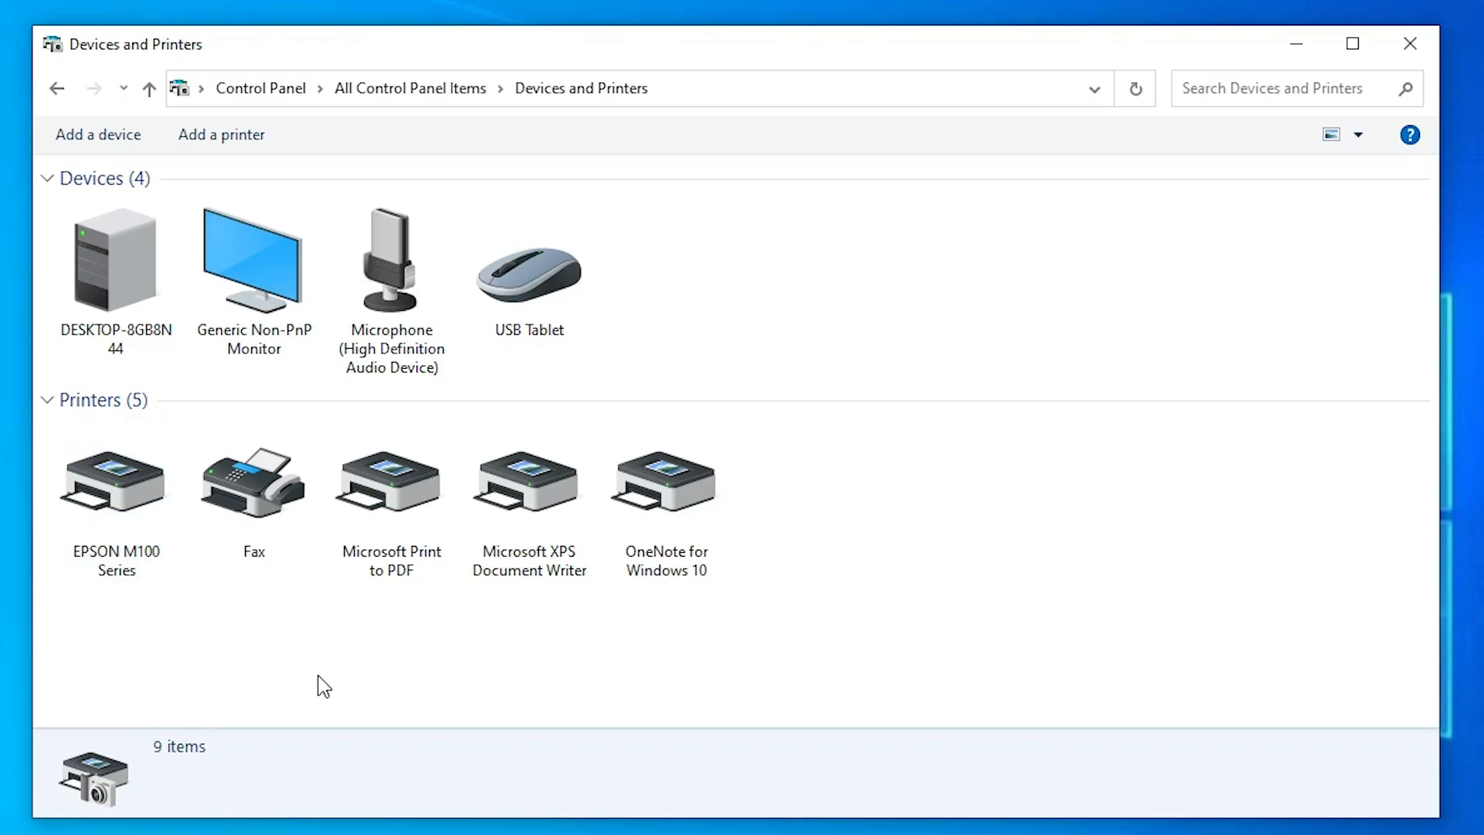